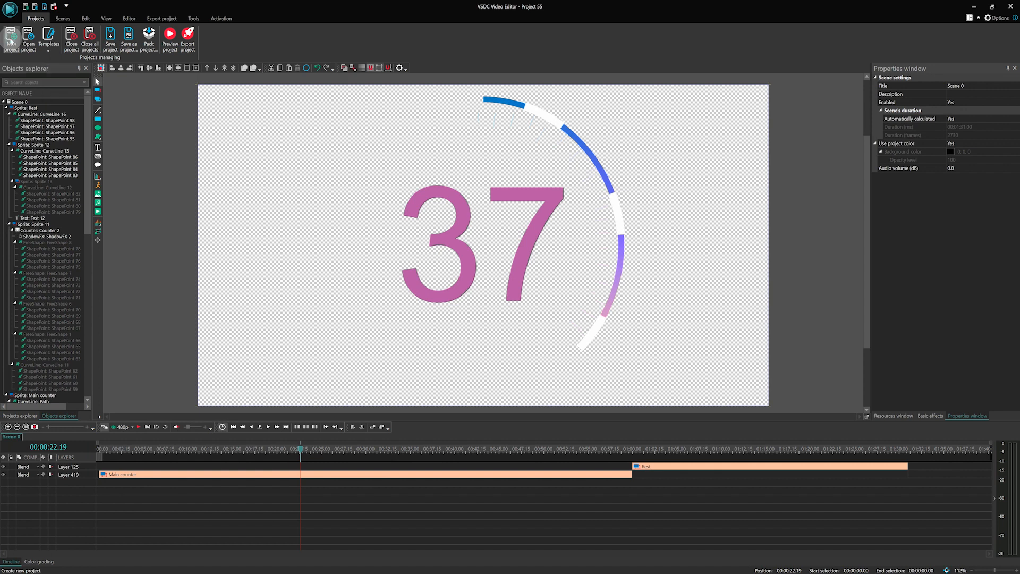
Start a new project at Full HD 1920x1080 and 30 fps, and finish the wizard
{"action": "left_click", "coordinate": [10, 37]}
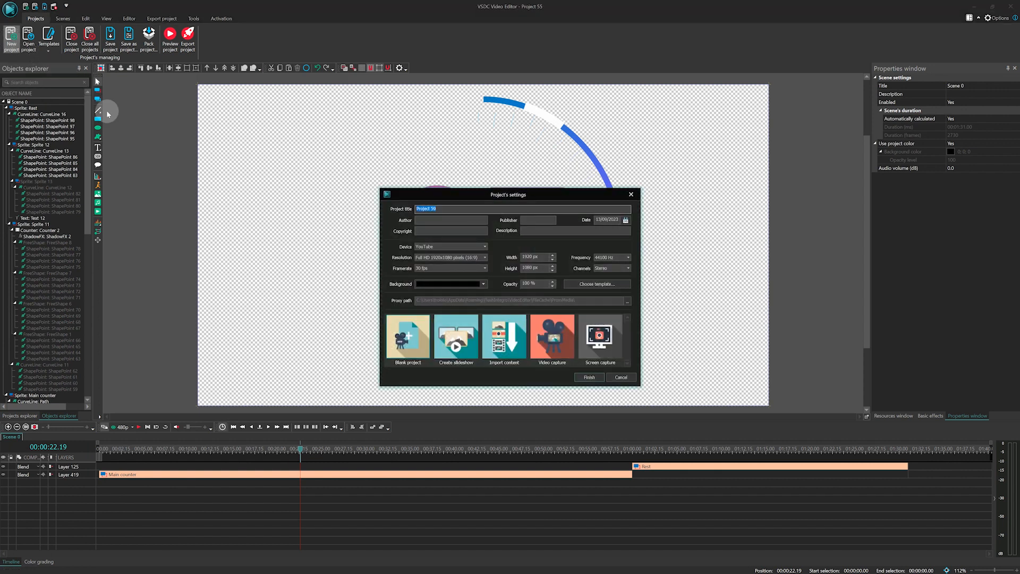
{"action": "left_click", "coordinate": [439, 203]}
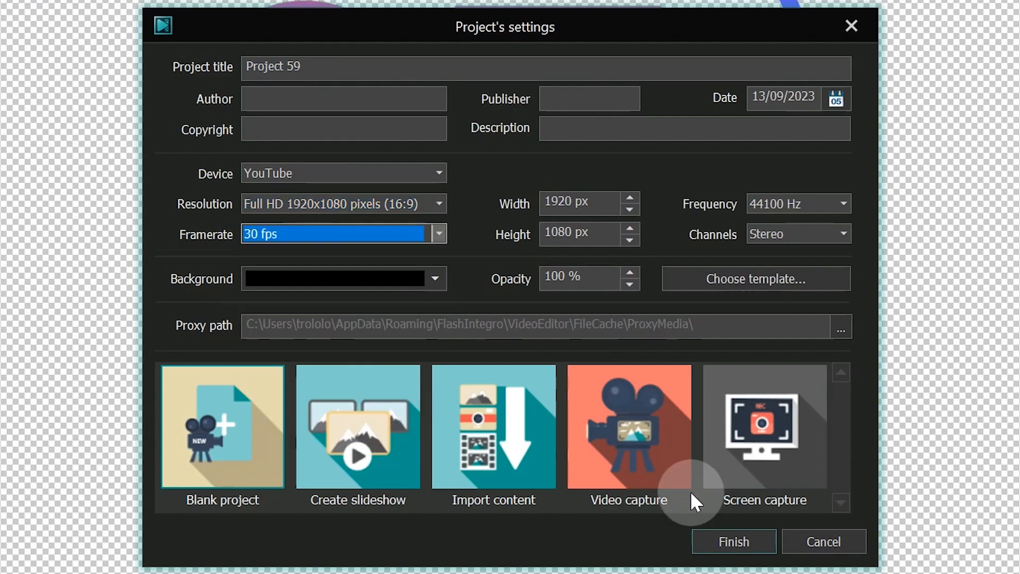
{"action": "left_click", "coordinate": [734, 542]}
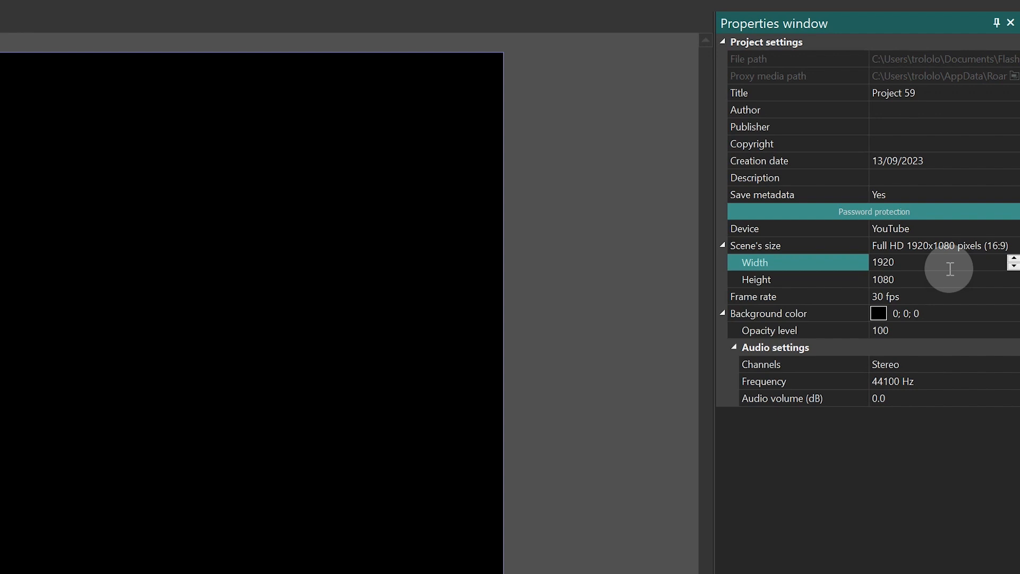
{"action": "left_click", "coordinate": [885, 296]}
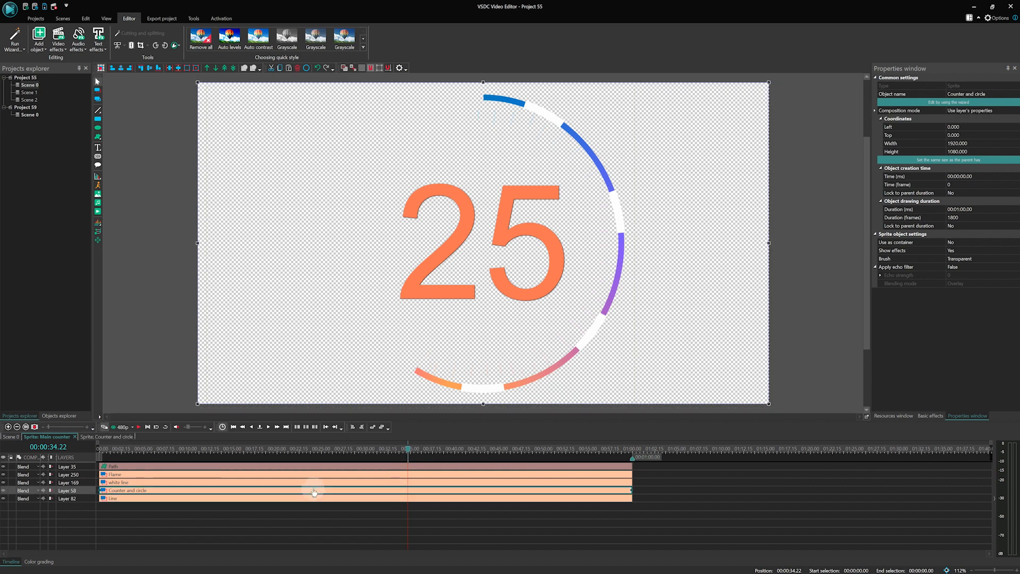
Add a transparent-brush sprite to Project 59's Scene 0 with duration 00:01:00.0
{"action": "left_click", "coordinate": [312, 474]}
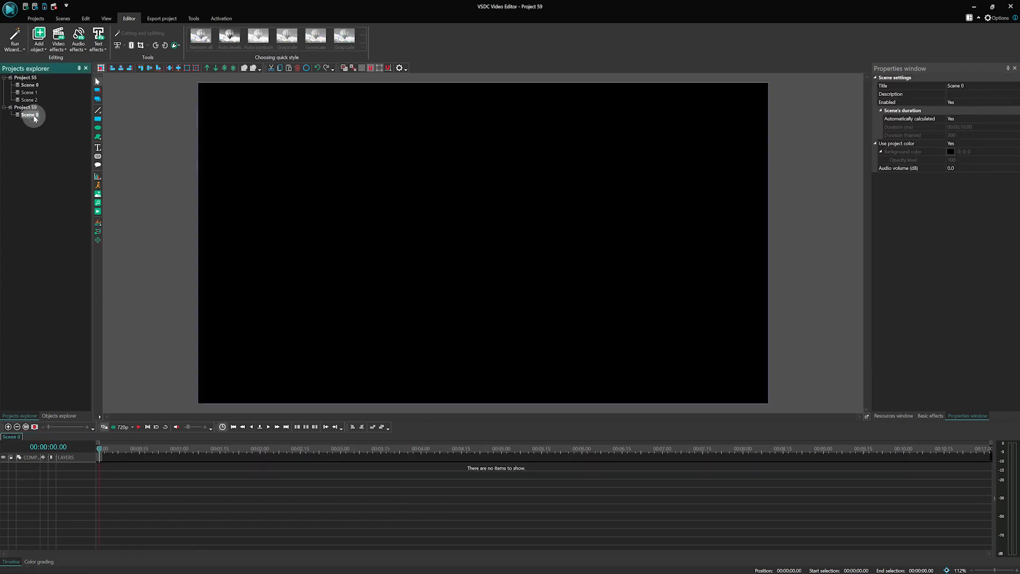
{"action": "mouse_move", "coordinate": [97, 98]}
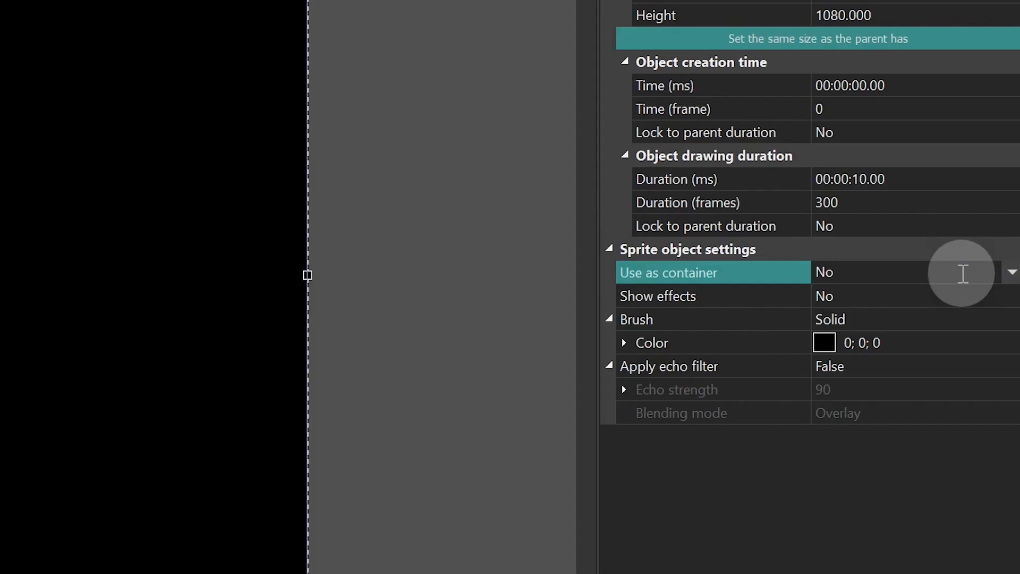
{"action": "left_click", "coordinate": [824, 296]}
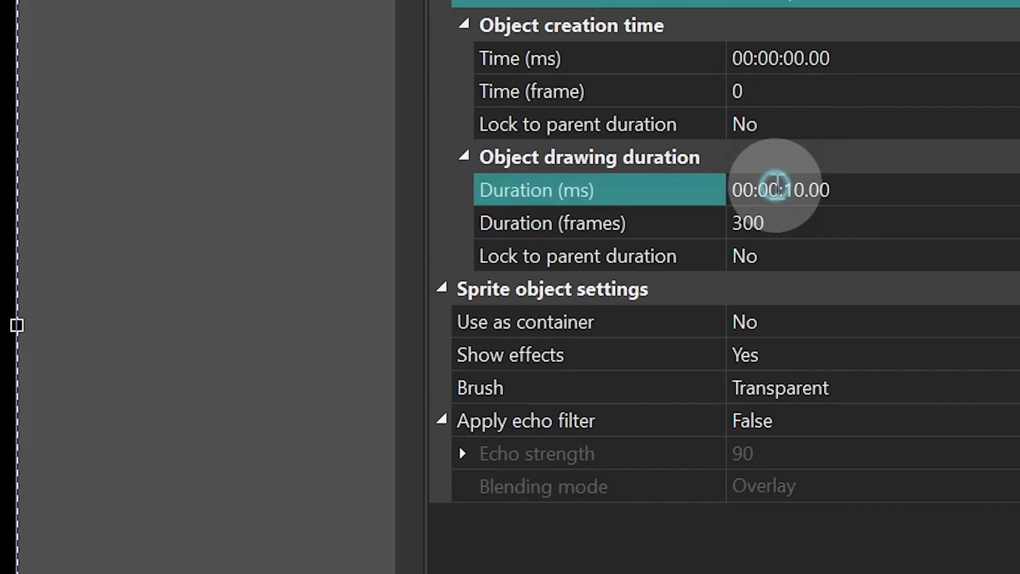
{"action": "type", "text": "00:01:00.0"}
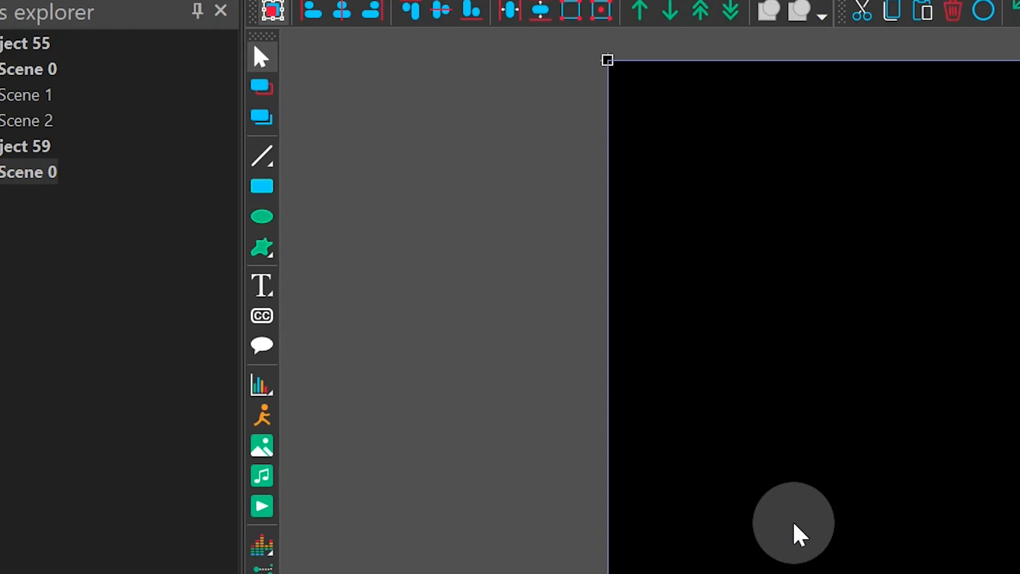
Add a Counter inside the sprite, with Playing backwards set to True and Pattern %S
{"action": "left_click", "coordinate": [262, 285]}
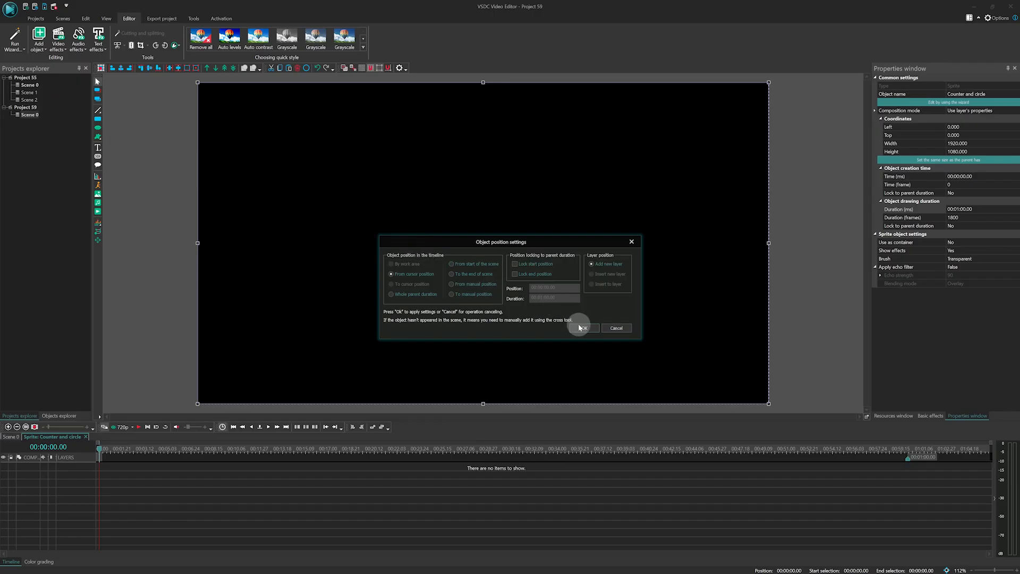
{"action": "left_click", "coordinate": [581, 327]}
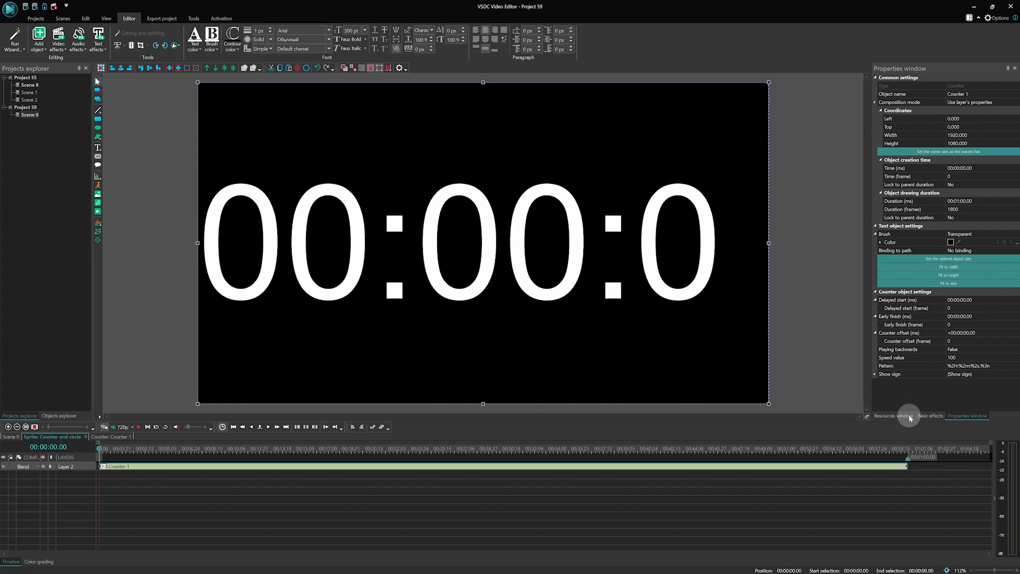
{"action": "left_click", "coordinate": [962, 349]}
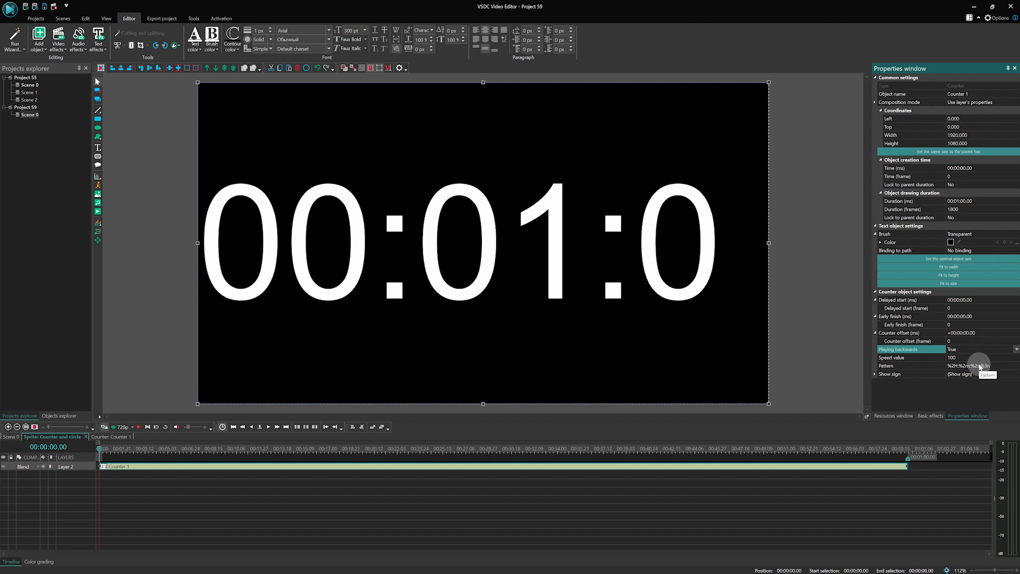
{"action": "left_click", "coordinate": [969, 365]}
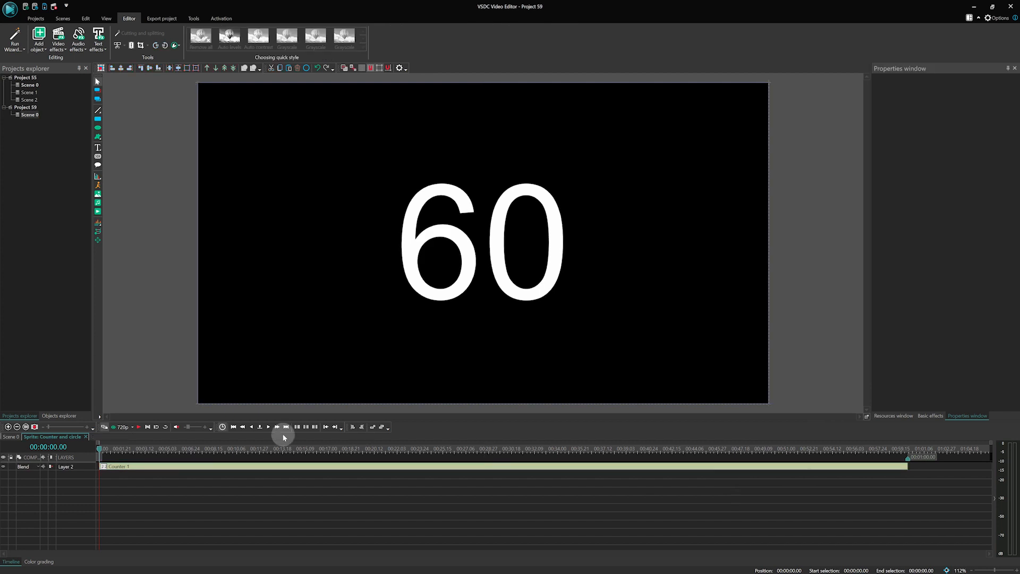
Preview the countdown, then add a Nature > Shadow effect to the counter and adjust its distance
{"action": "left_click", "coordinate": [267, 427]}
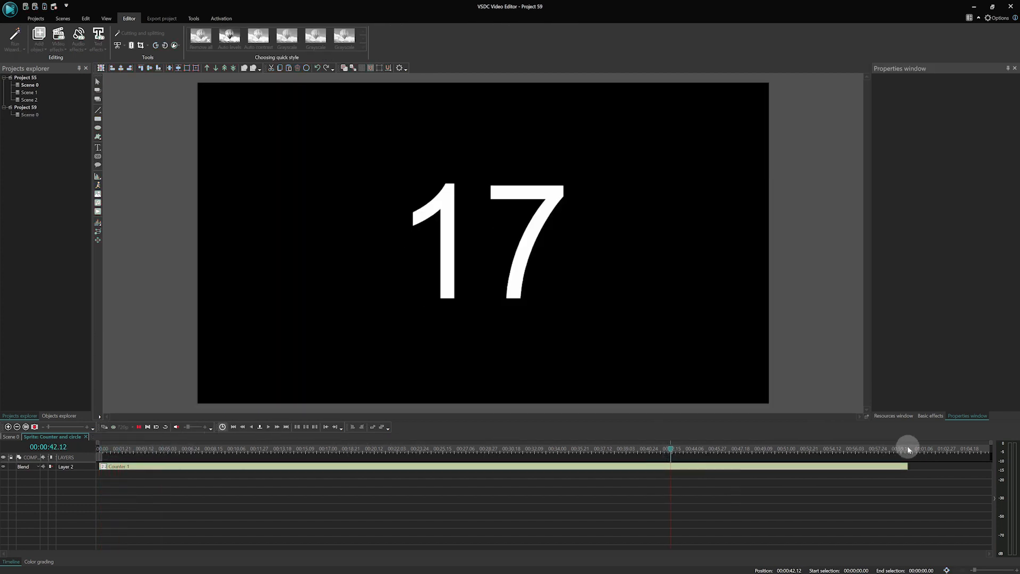
{"action": "left_click", "coordinate": [299, 246]}
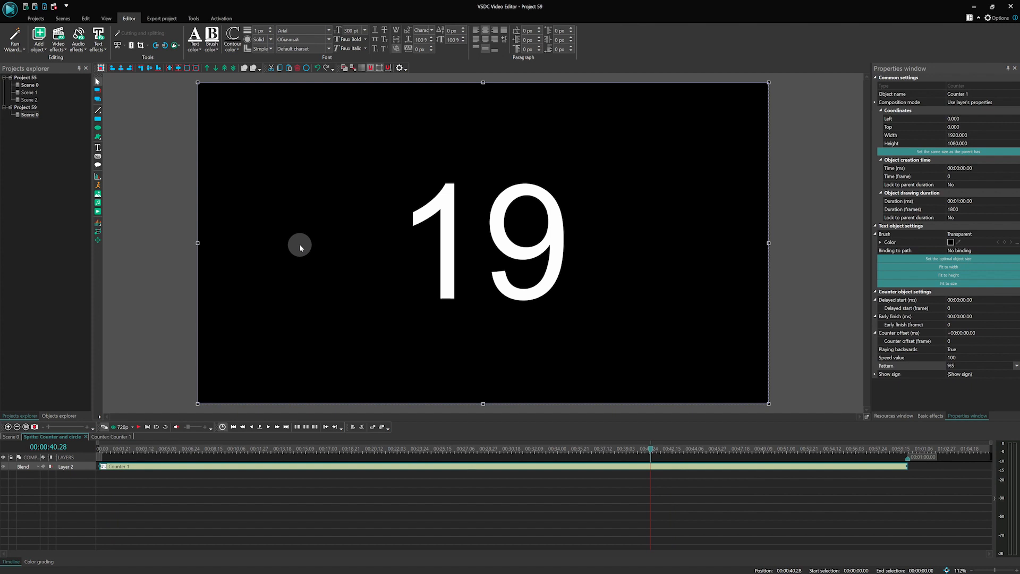
{"action": "mouse_move", "coordinate": [335, 427]}
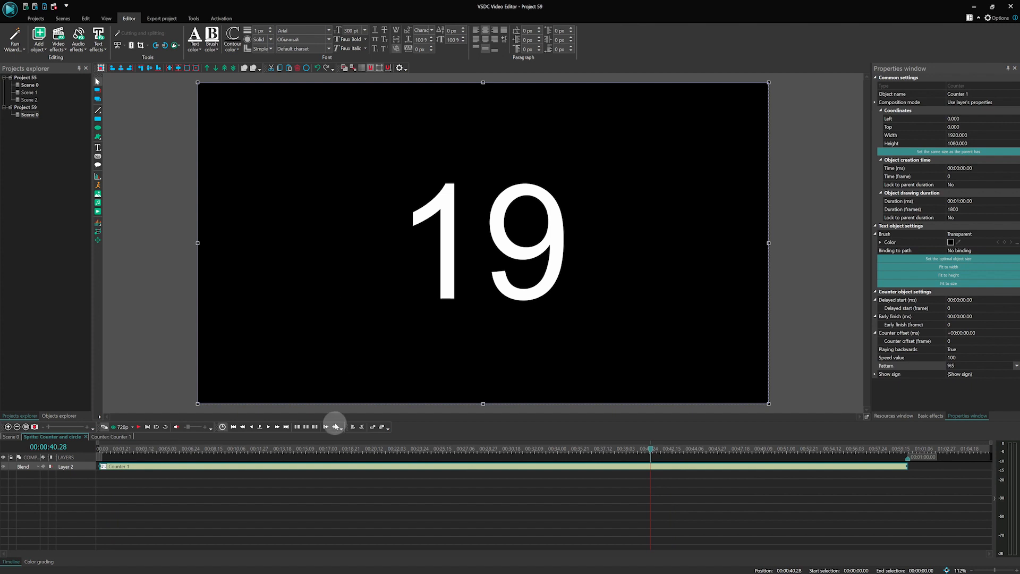
{"action": "left_click", "coordinate": [143, 91]}
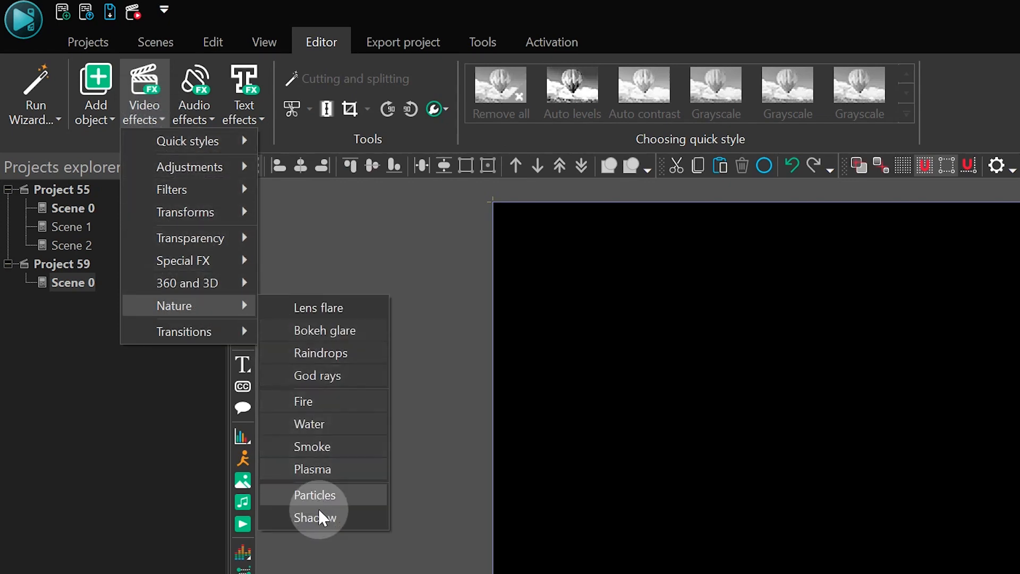
{"action": "left_click", "coordinate": [315, 517]}
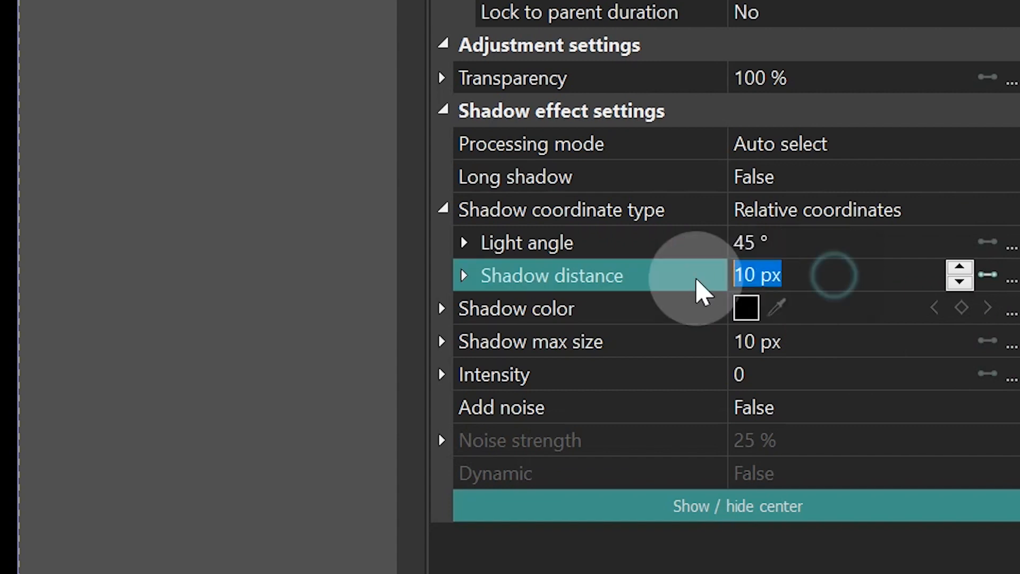
{"action": "left_click", "coordinate": [758, 341]}
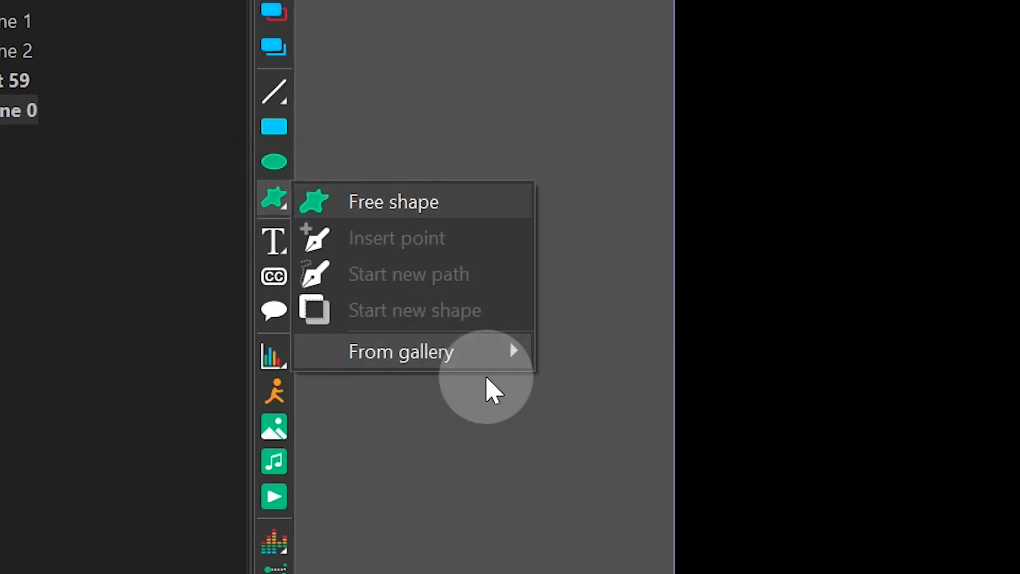
Insert a gallery circle lasting 00:01:00.0 around the counter as a curve line outline
{"action": "left_click", "coordinate": [625, 390]}
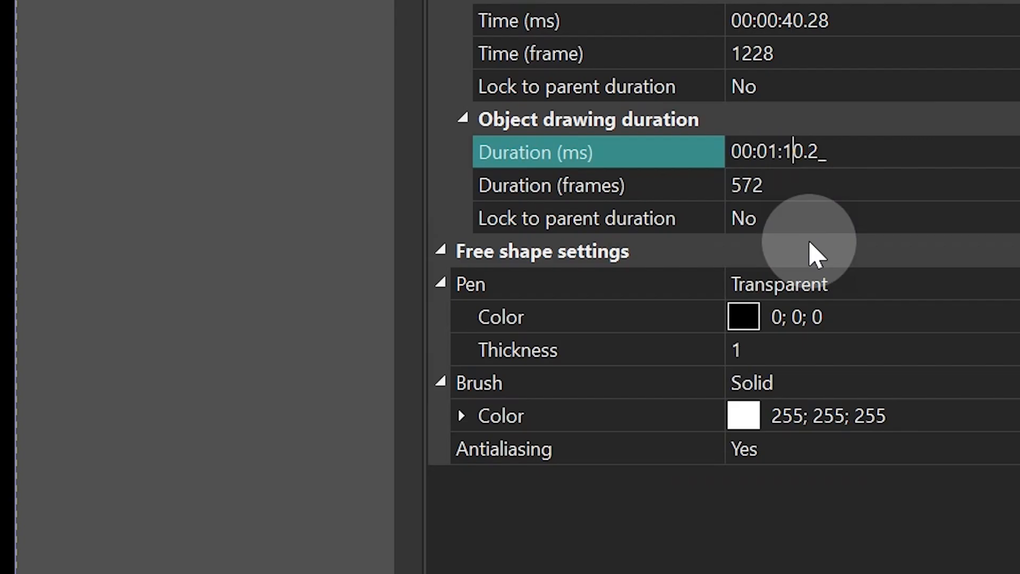
{"action": "type", "text": "00:01:00.00"}
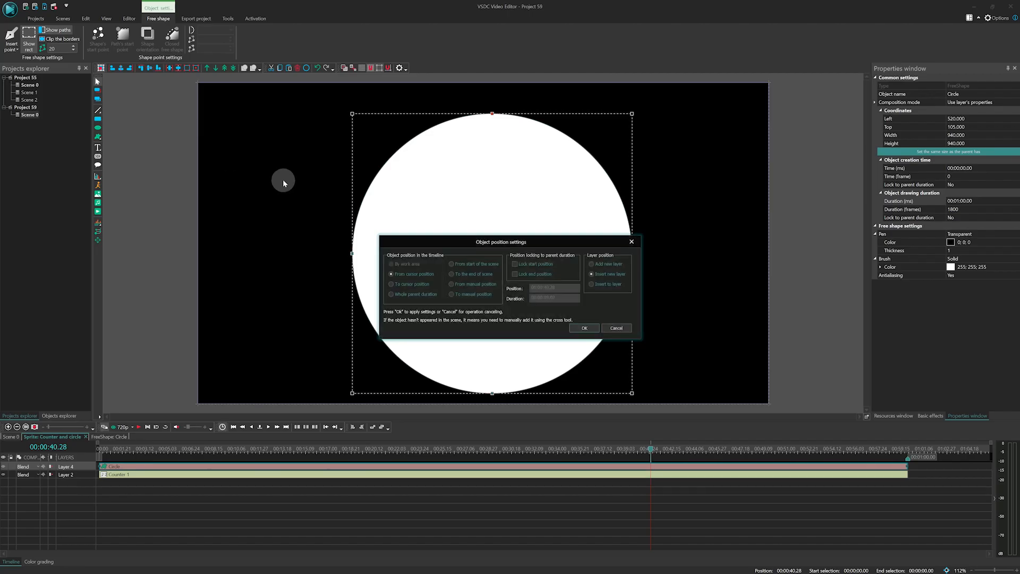
{"action": "left_click", "coordinate": [583, 328]}
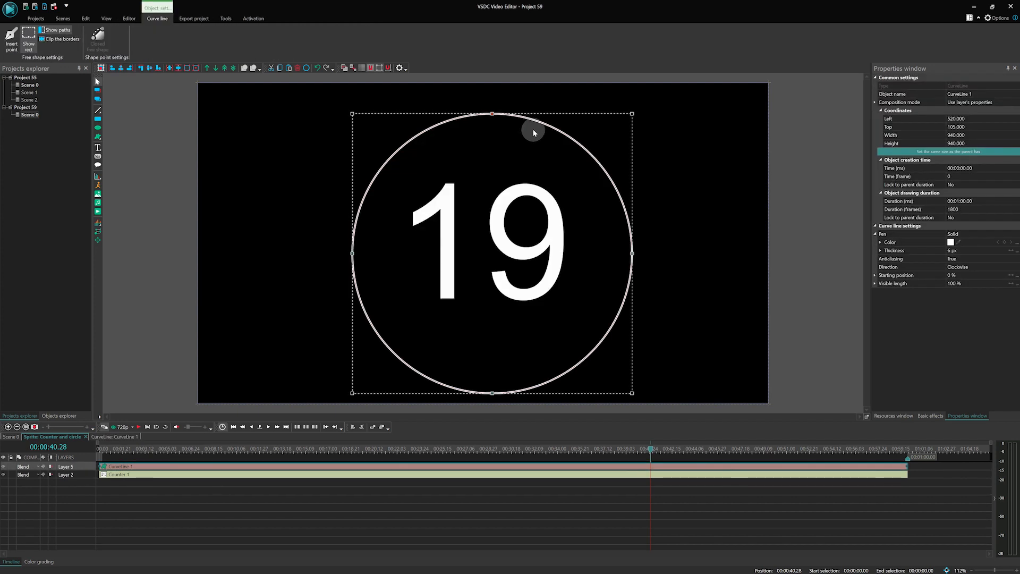
Animate the curve line's Visible length from 0% to 100% and scrub the timeline to check
{"action": "left_click", "coordinate": [137, 68]}
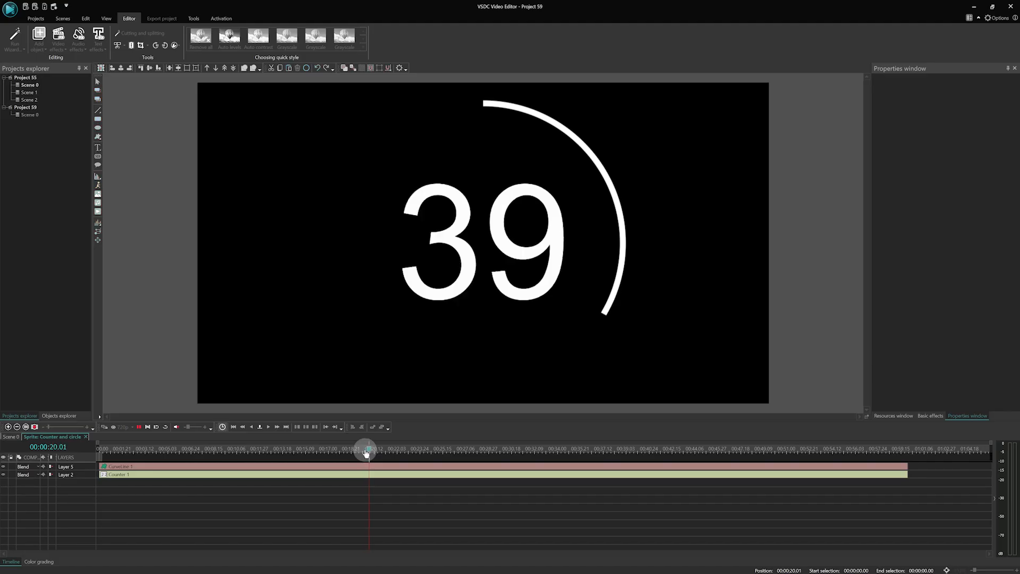
{"action": "left_click_drag", "start_coordinate": [368, 449], "coordinate": [396, 449]}
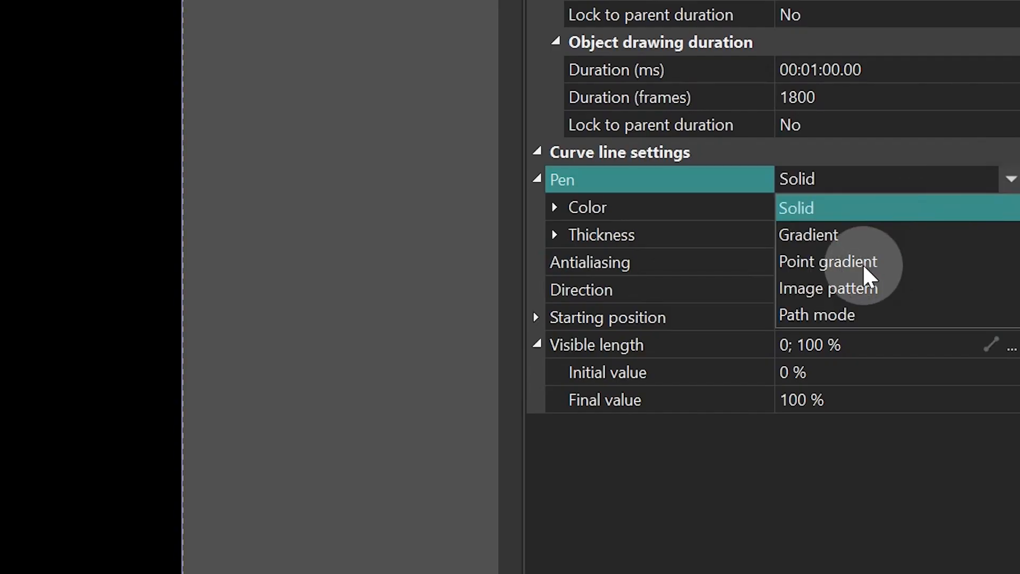
Switch the circle to a gradient pen and assign blue, purple and other colours to its shape points
{"action": "left_click", "coordinate": [828, 261]}
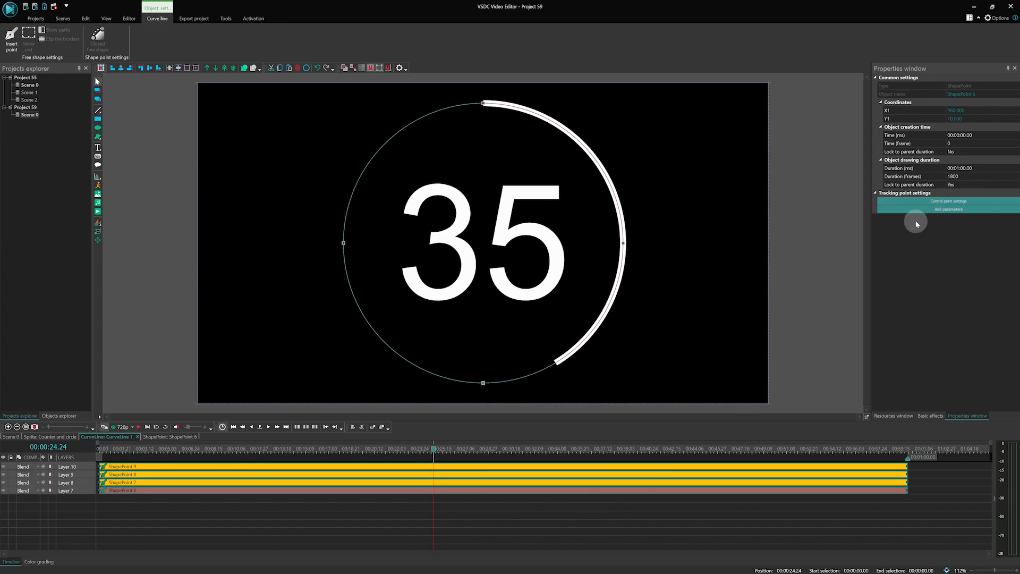
{"action": "left_click", "coordinate": [949, 209]}
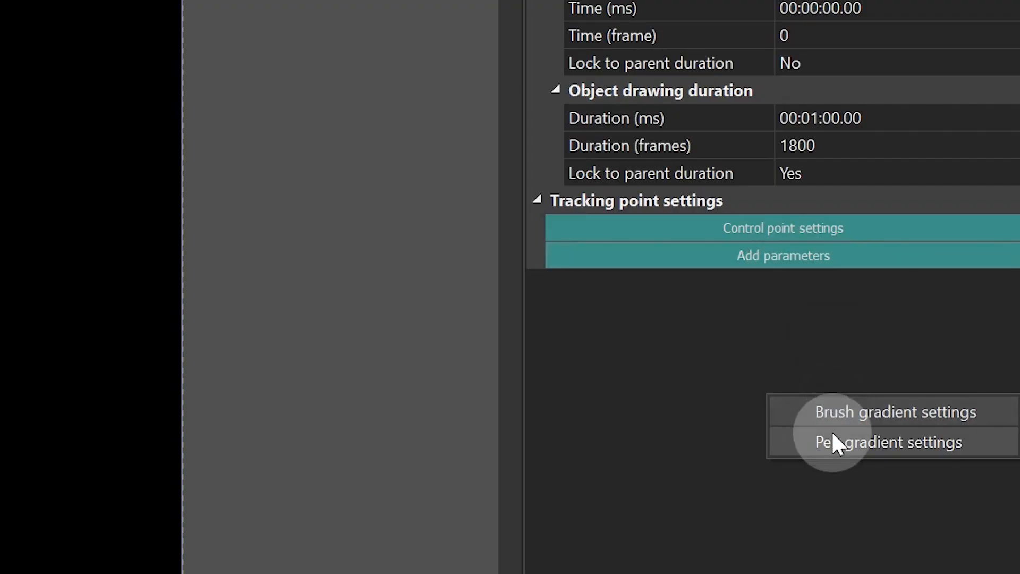
{"action": "left_click", "coordinate": [887, 442]}
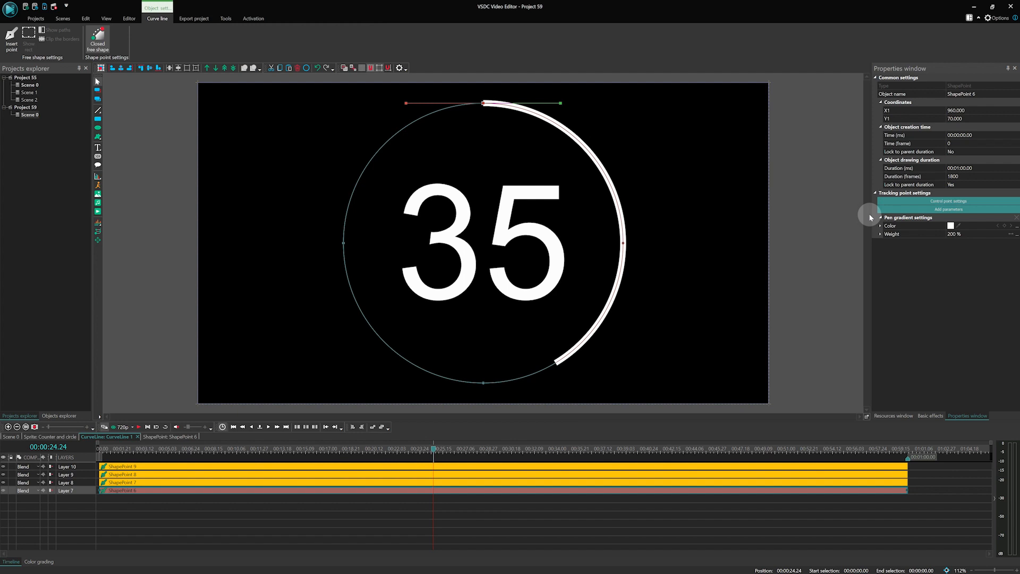
{"action": "left_click", "coordinate": [951, 226]}
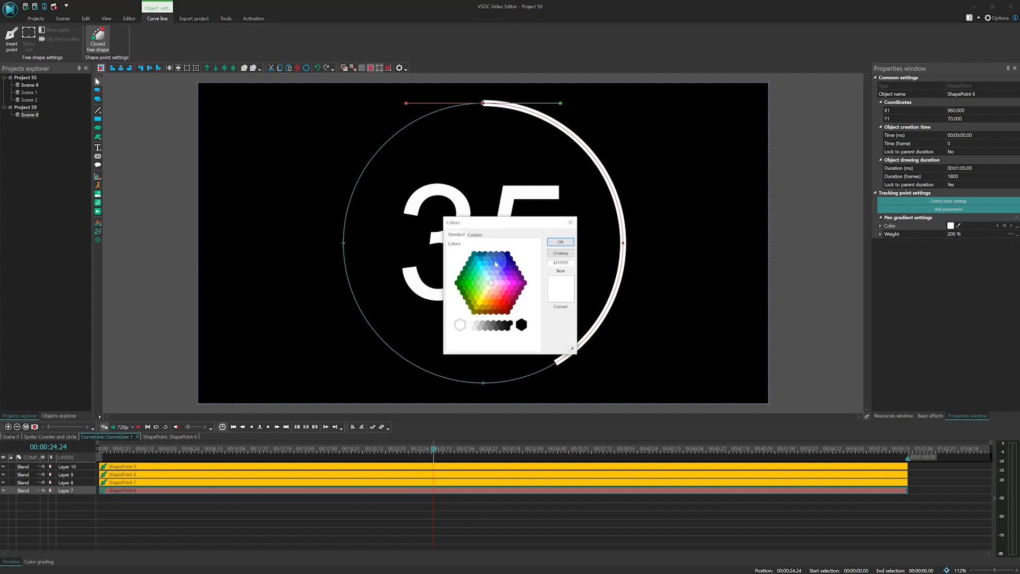
{"action": "left_click", "coordinate": [560, 242]}
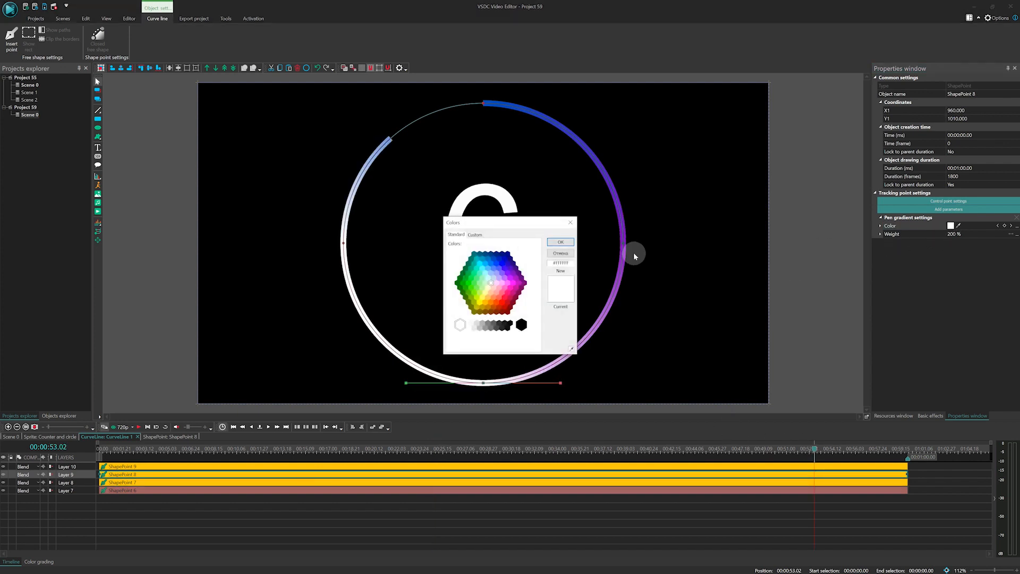
{"action": "left_click", "coordinate": [560, 242]}
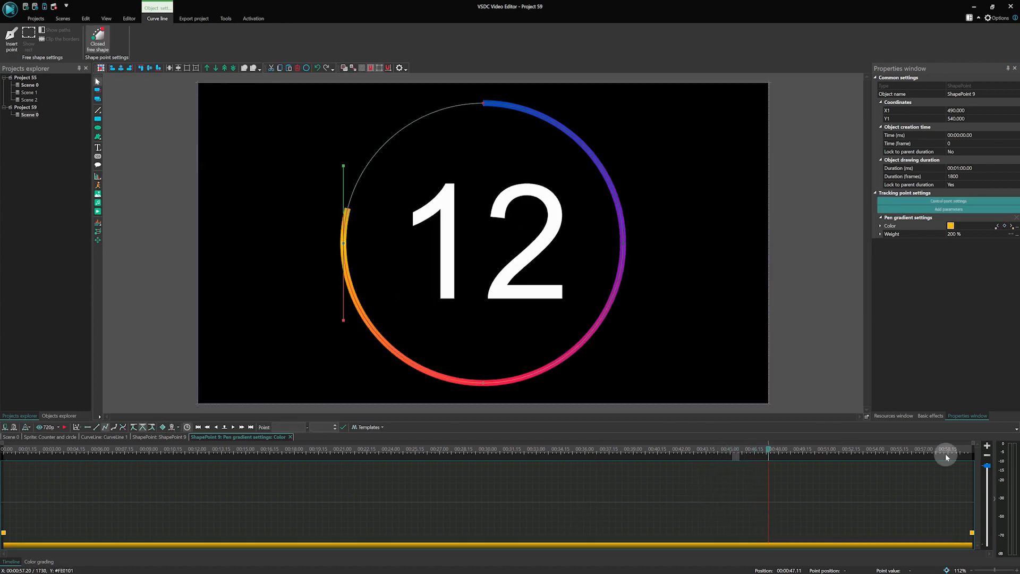
Drag ShapePoint 9's Pen gradient Color curve so the left point shifts from orange toward green
{"action": "left_click_drag", "start_coordinate": [976, 458], "coordinate": [976, 505]}
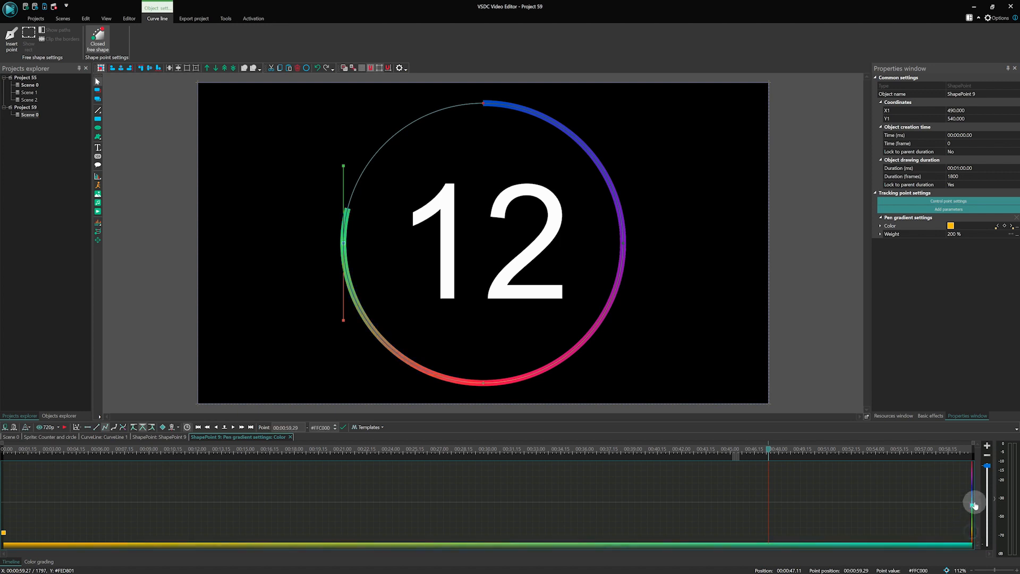
{"action": "left_click_drag", "start_coordinate": [974, 505], "coordinate": [958, 449]}
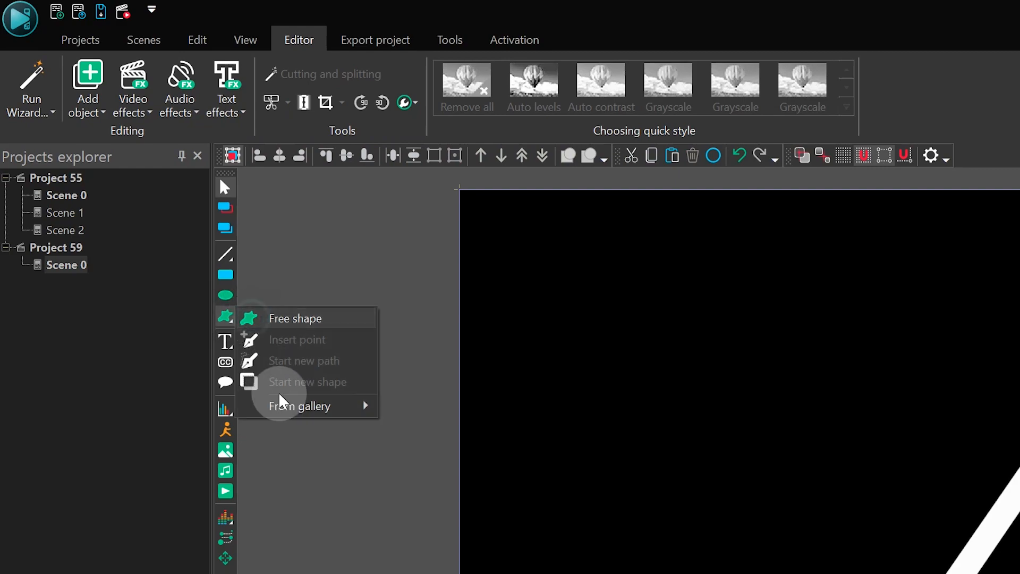
Draw a free shape square lasting 00:00:15.00 and open its shape points
{"action": "left_click", "coordinate": [294, 319]}
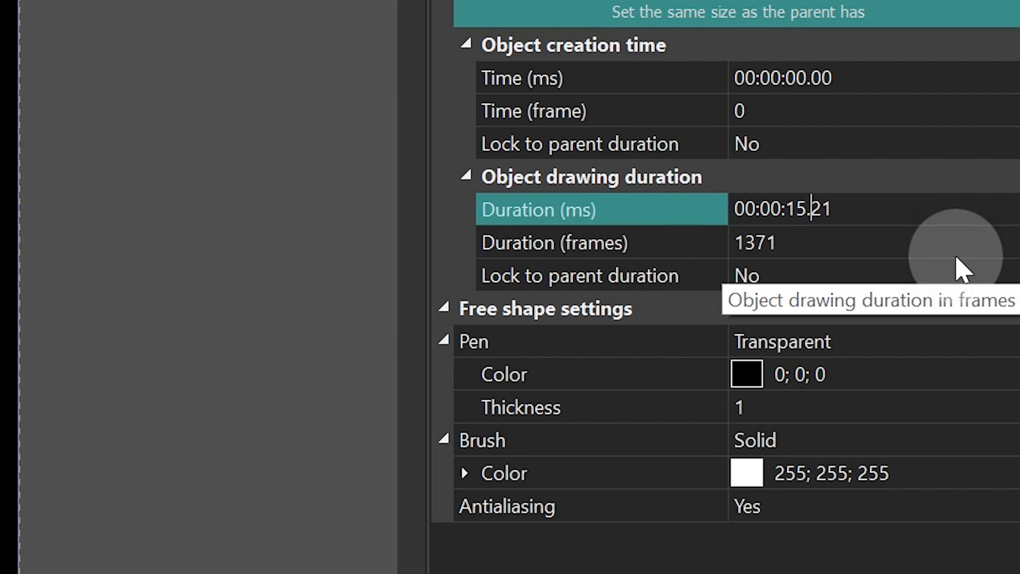
{"action": "type", "text": "00:00:15.00"}
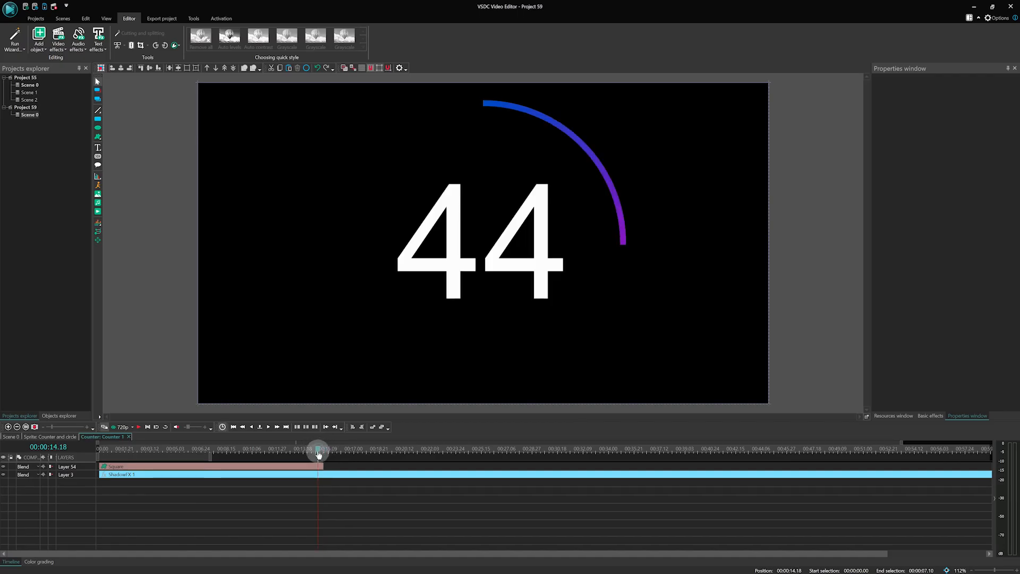
{"action": "left_click", "coordinate": [114, 466]}
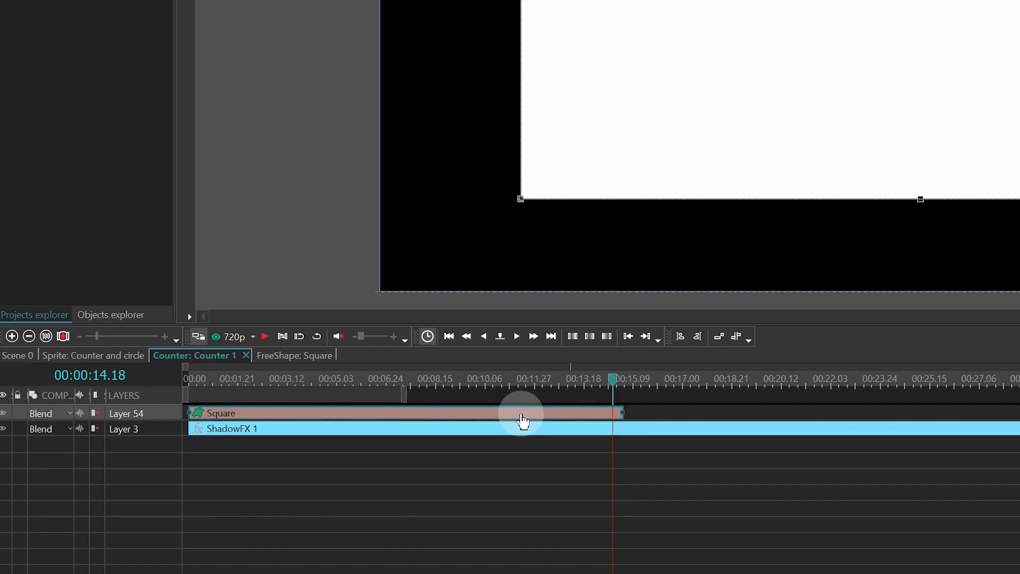
{"action": "left_click", "coordinate": [294, 355]}
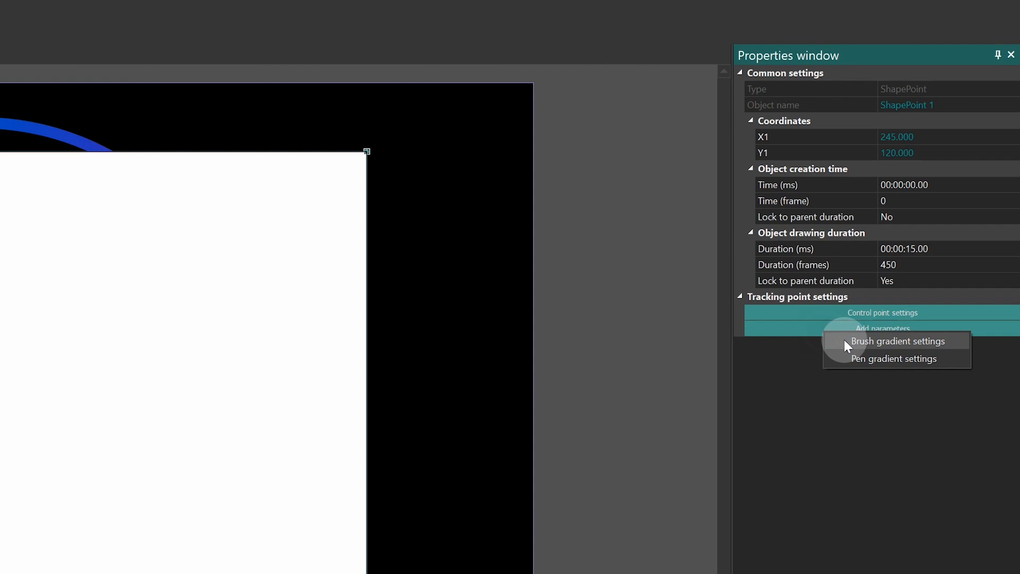
Give the square's shape point a brush gradient fill shifting from blue to purple
{"action": "left_click", "coordinate": [899, 342]}
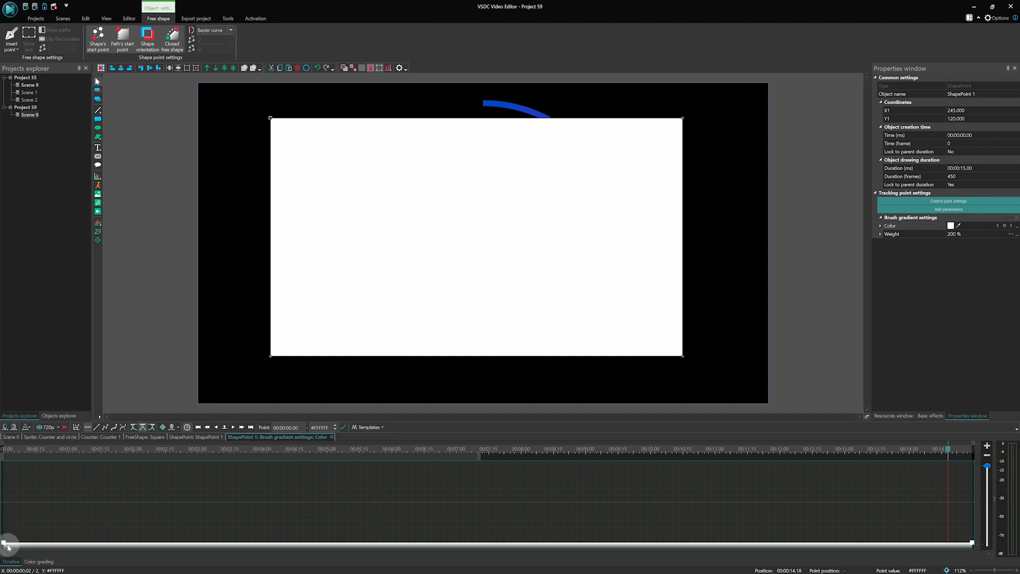
{"action": "left_click", "coordinate": [951, 225]}
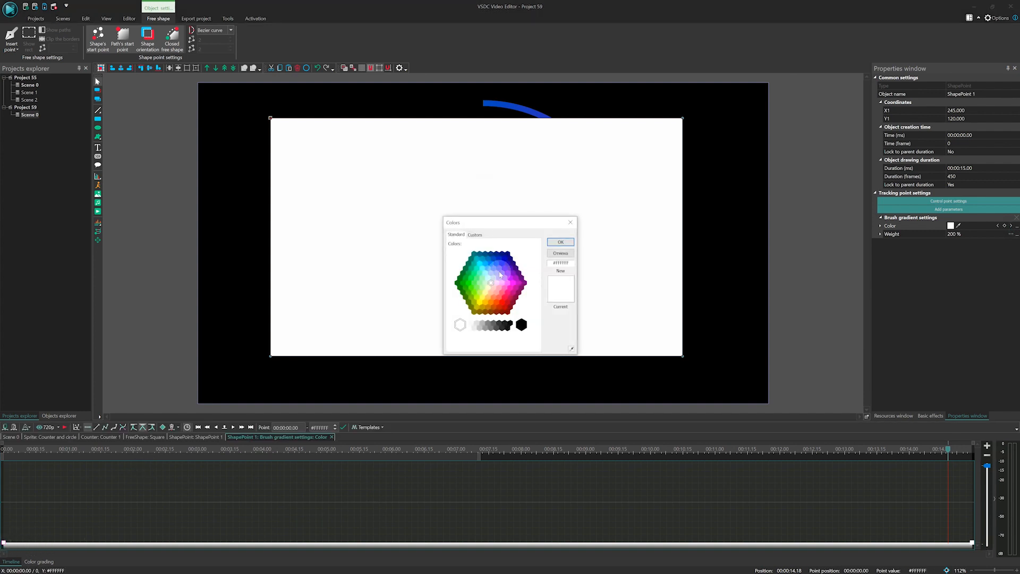
{"action": "left_click", "coordinate": [560, 241]}
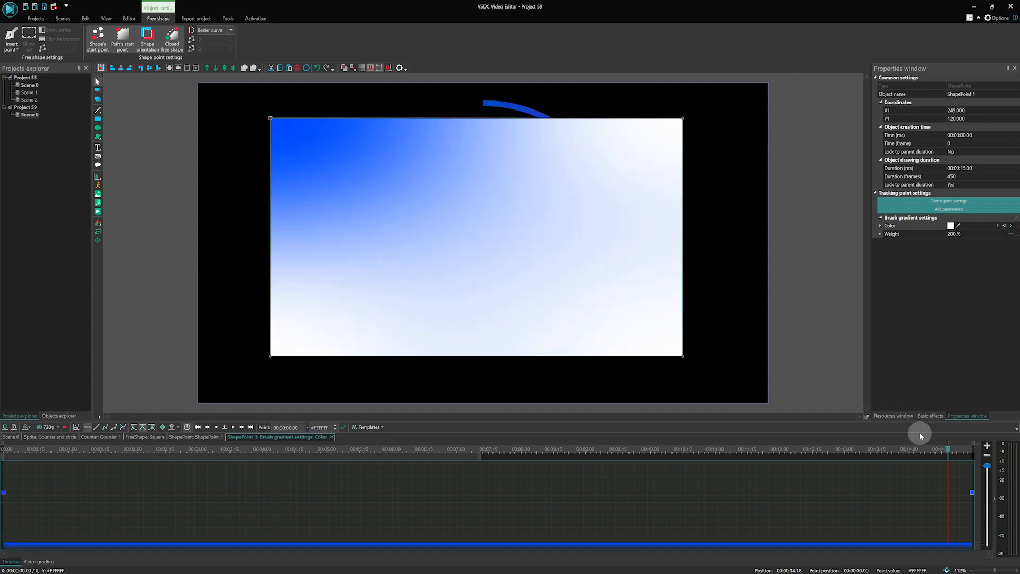
{"action": "left_click", "coordinate": [951, 226]}
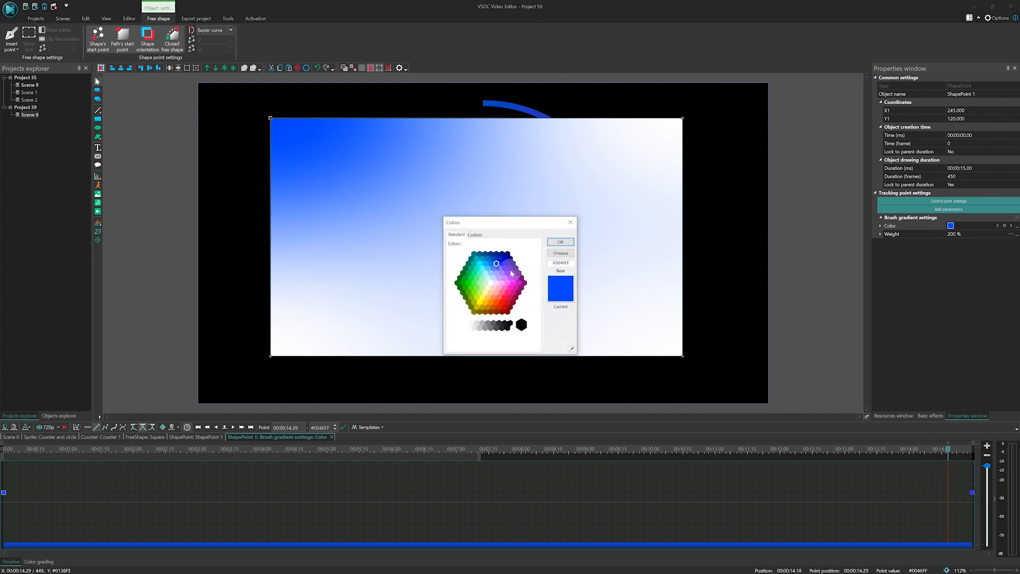
{"action": "left_click", "coordinate": [560, 243]}
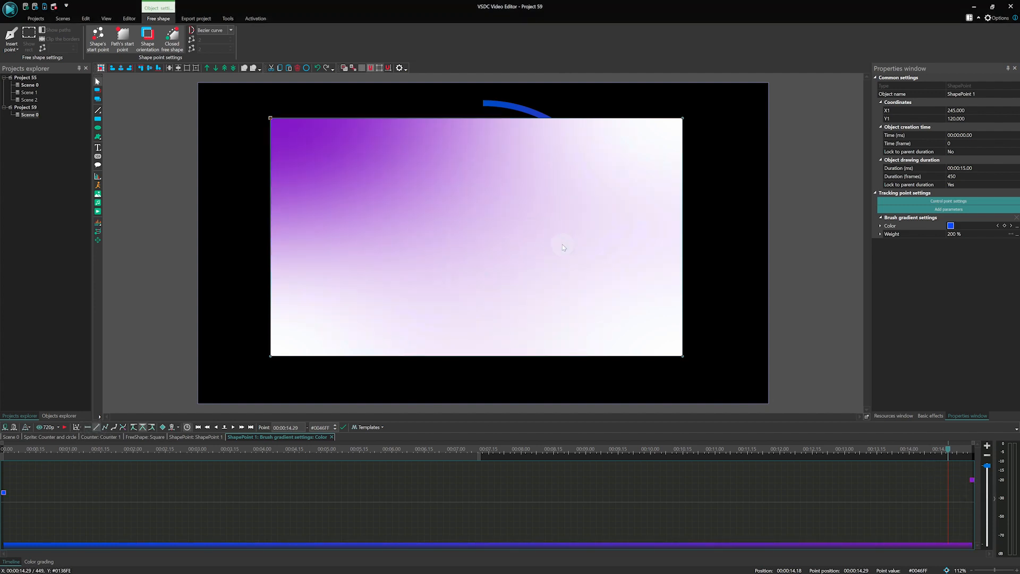
{"action": "mouse_move", "coordinate": [559, 270]}
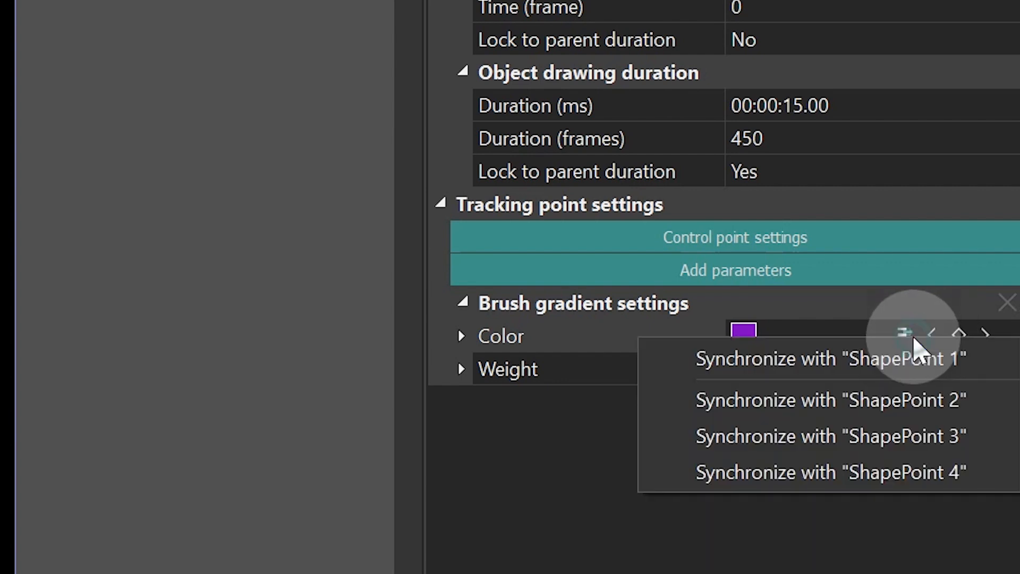
{"action": "mouse_move", "coordinate": [911, 371]}
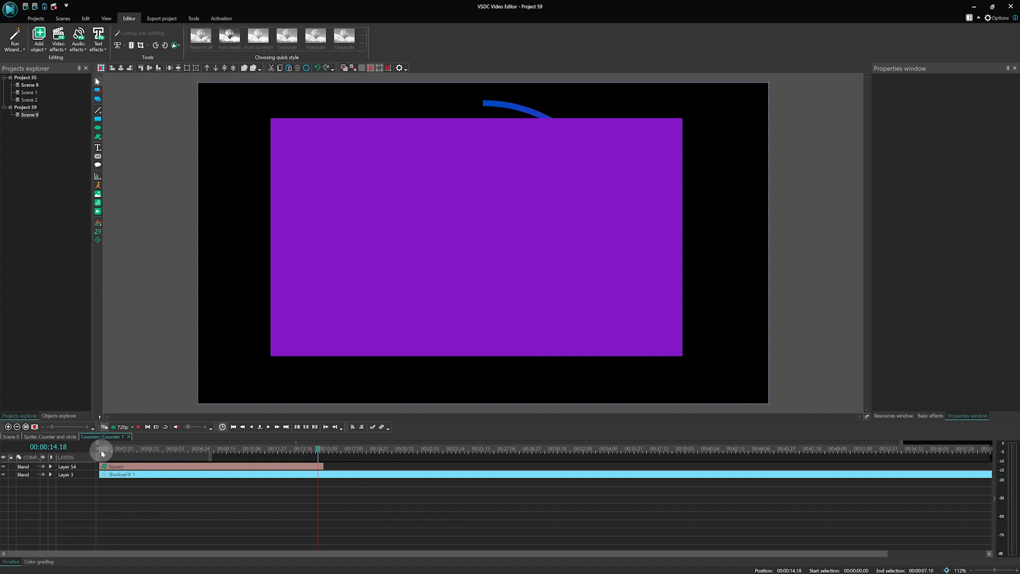
Duplicate the shape into staggered FreeShape 5, 6 and 7, setting their layers to Source composition
{"action": "left_click", "coordinate": [115, 449]}
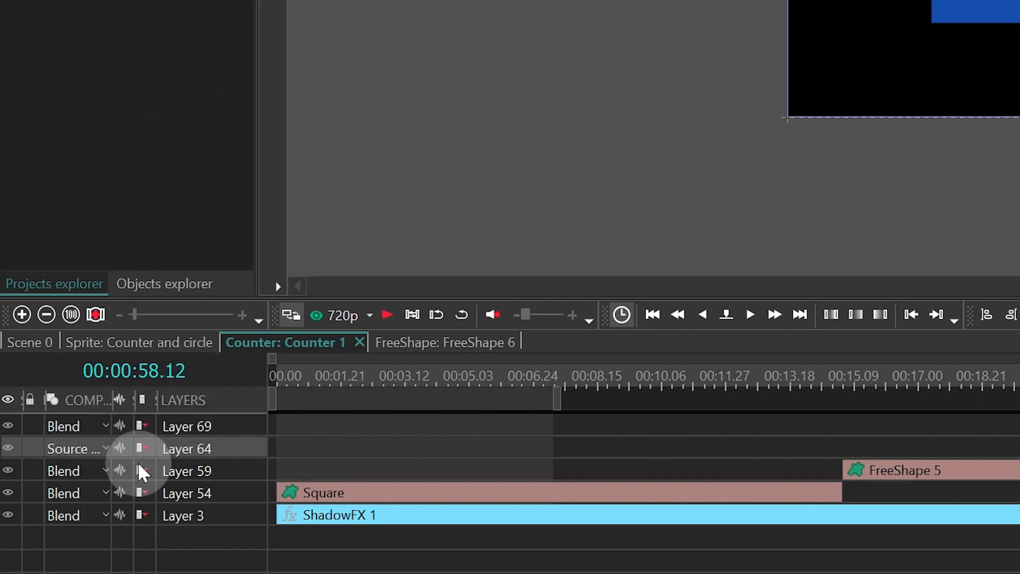
{"action": "left_click", "coordinate": [76, 470]}
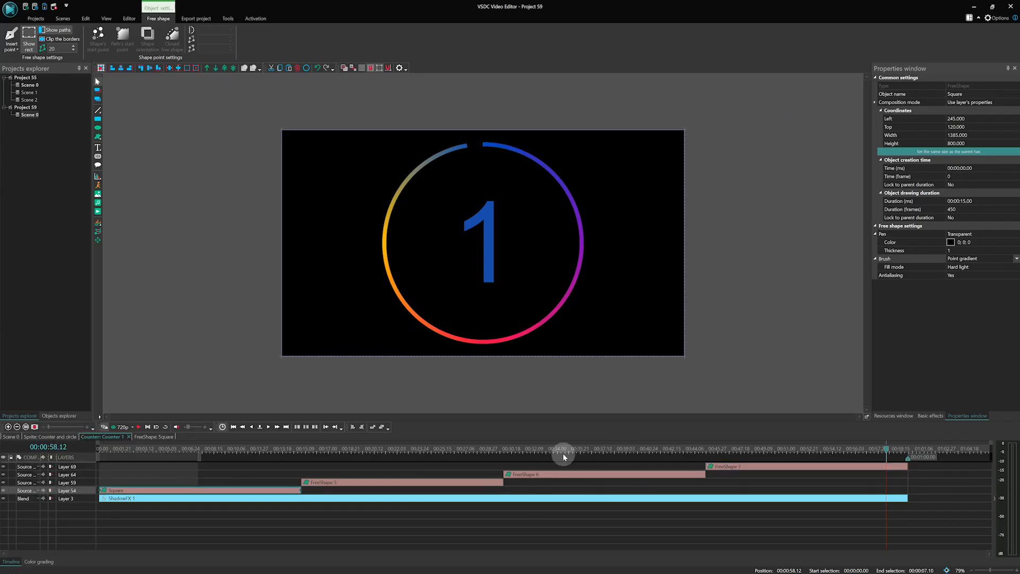
Scrub the countdown, place a new sprite in Scene 0, and rename it Line
{"action": "left_click_drag", "start_coordinate": [563, 452], "coordinate": [117, 452]}
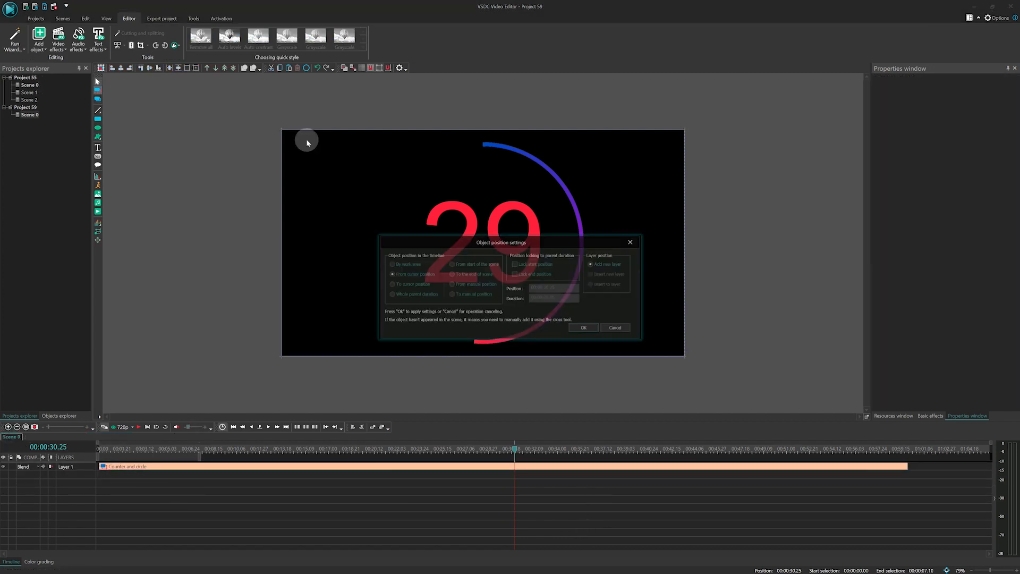
{"action": "left_click", "coordinate": [582, 327]}
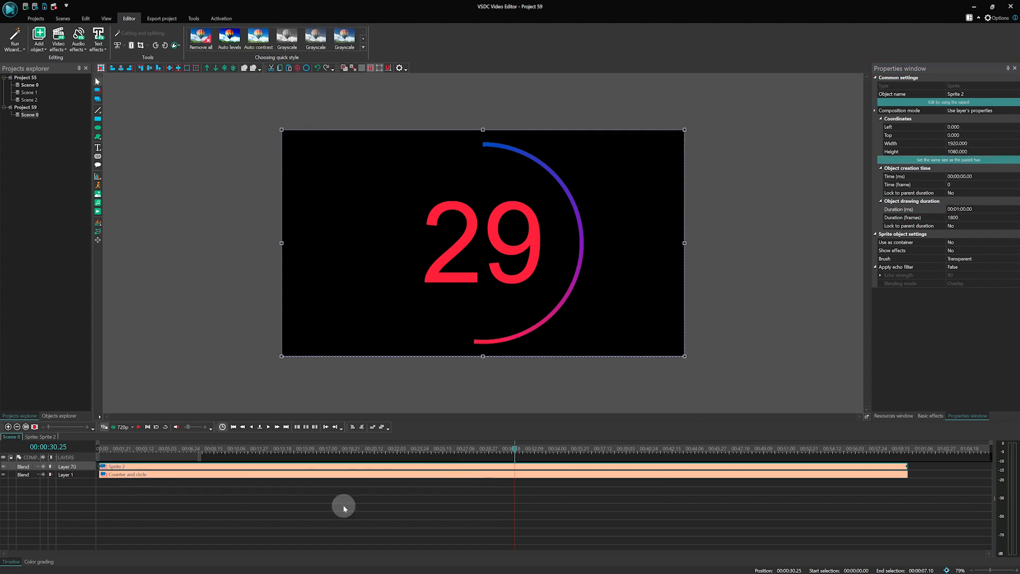
{"action": "type", "text": "Lin"}
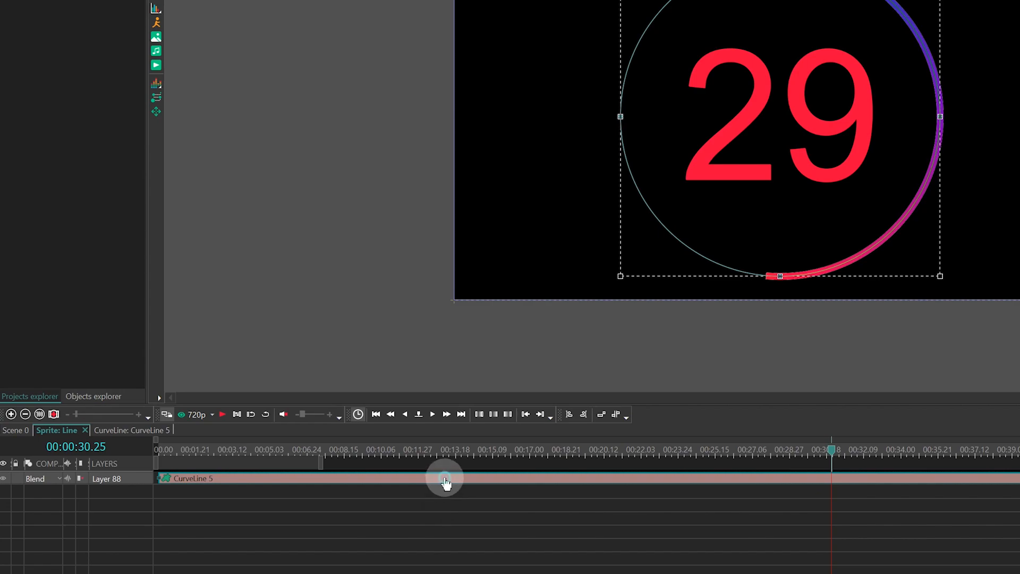
Add a Distort effect to the Line sprite and adjust its Max wave distance
{"action": "left_click", "coordinate": [139, 87]}
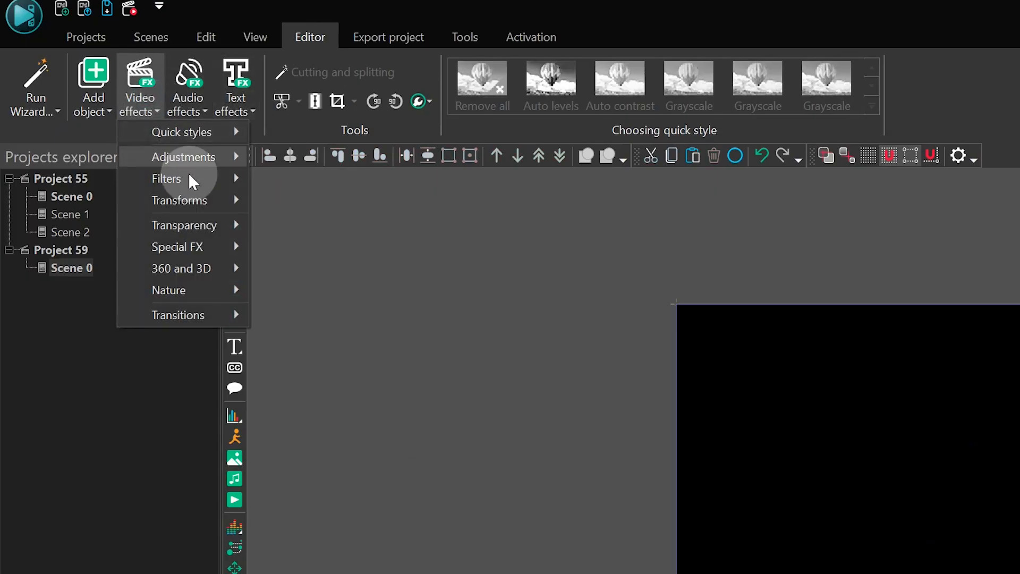
{"action": "mouse_move", "coordinate": [180, 200]}
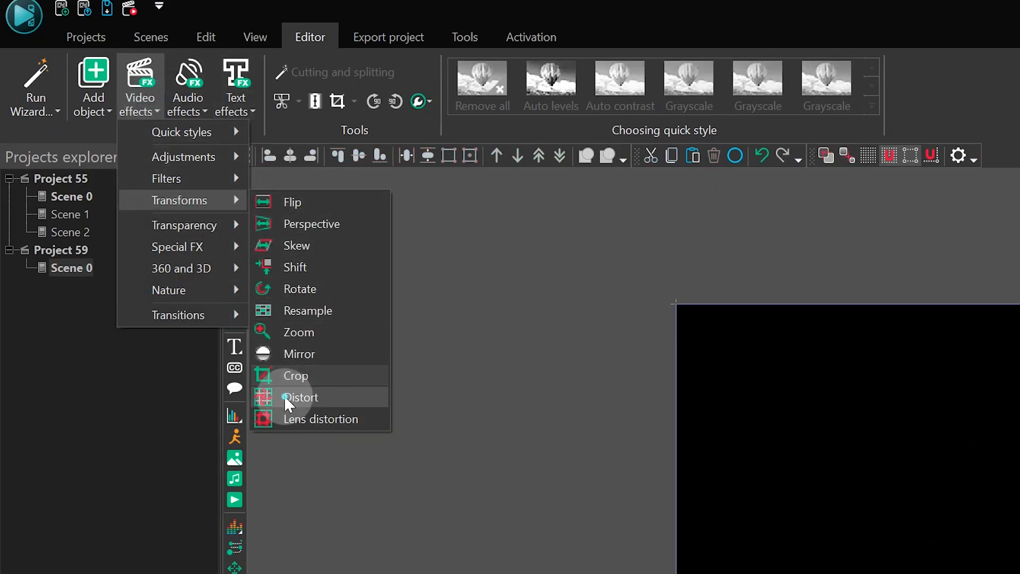
{"action": "left_click", "coordinate": [301, 398]}
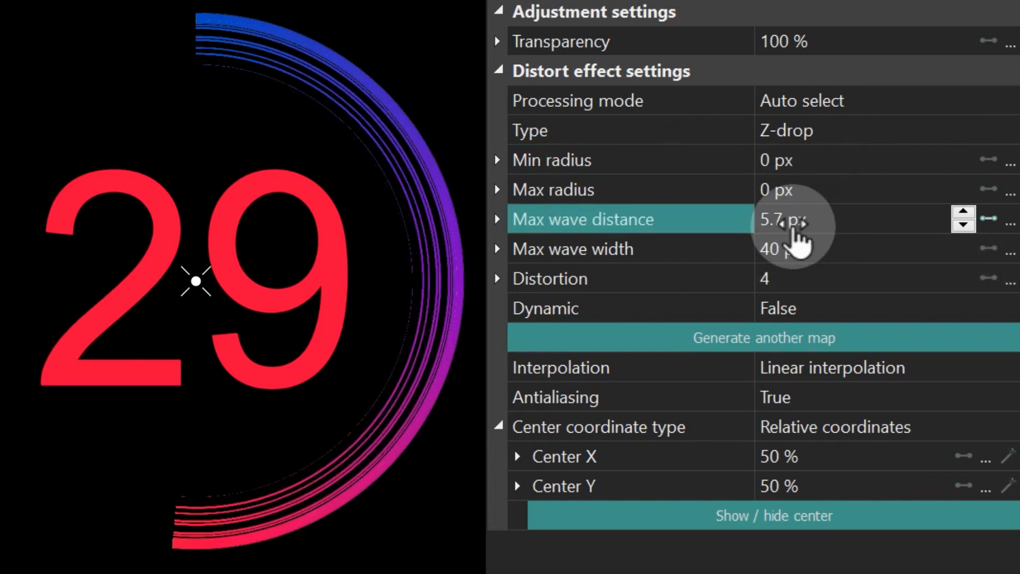
{"action": "left_click", "coordinate": [964, 211]}
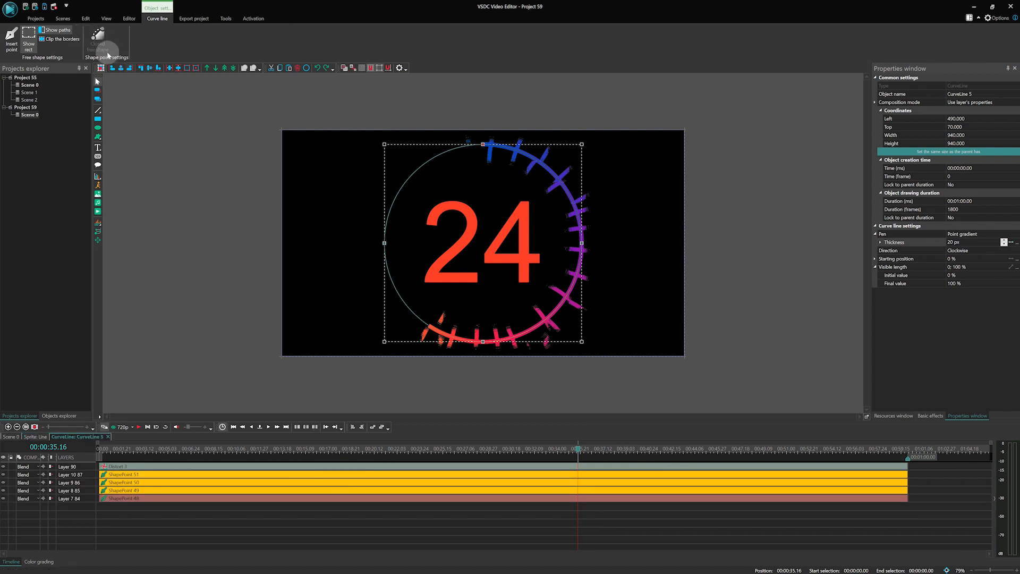
Add a Zoom effect with value 90 and set Light source size to 25 px
{"action": "left_click", "coordinate": [128, 17]}
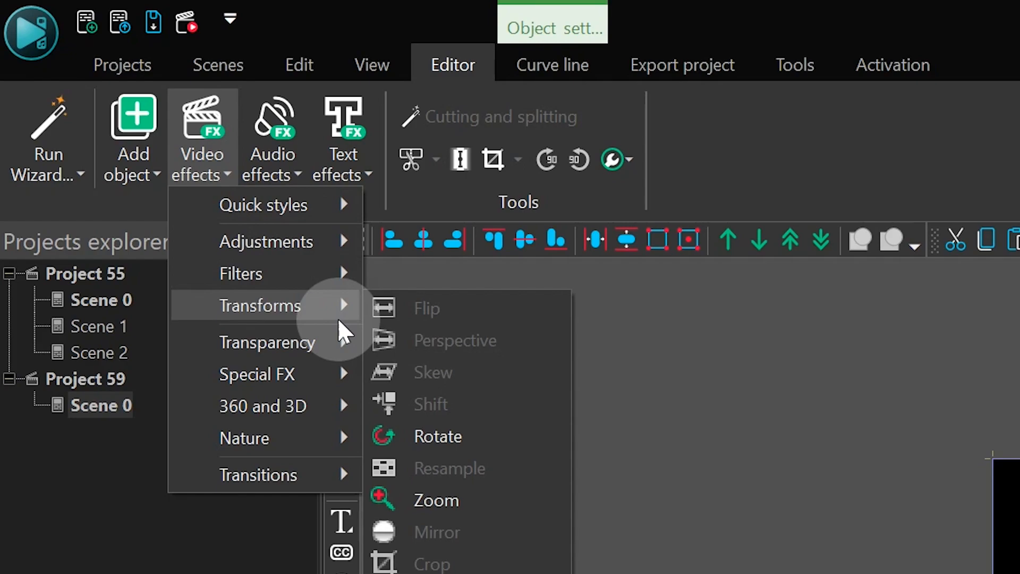
{"action": "left_click", "coordinate": [436, 500]}
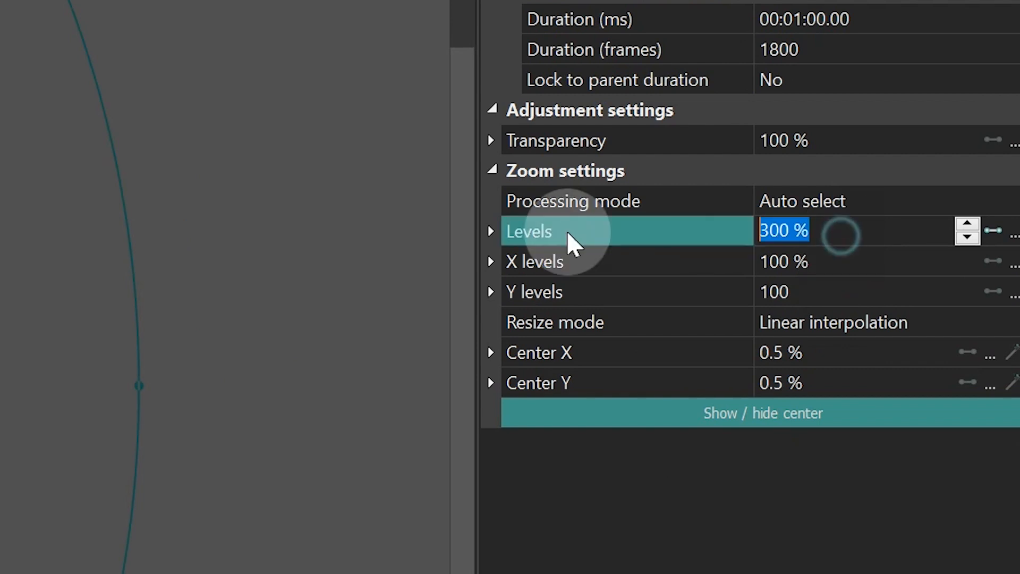
{"action": "type", "text": "90"}
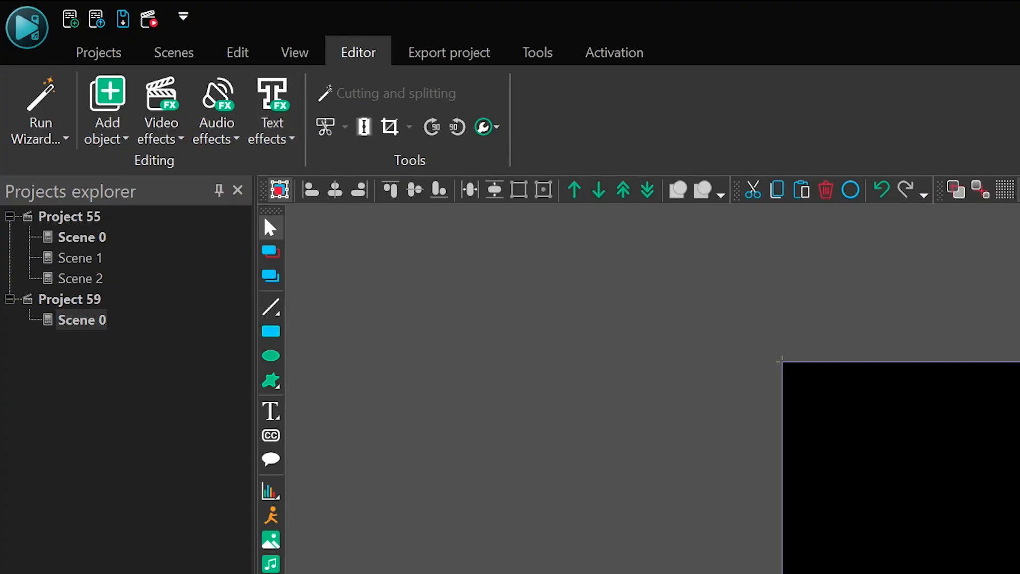
{"action": "left_click", "coordinate": [160, 111]}
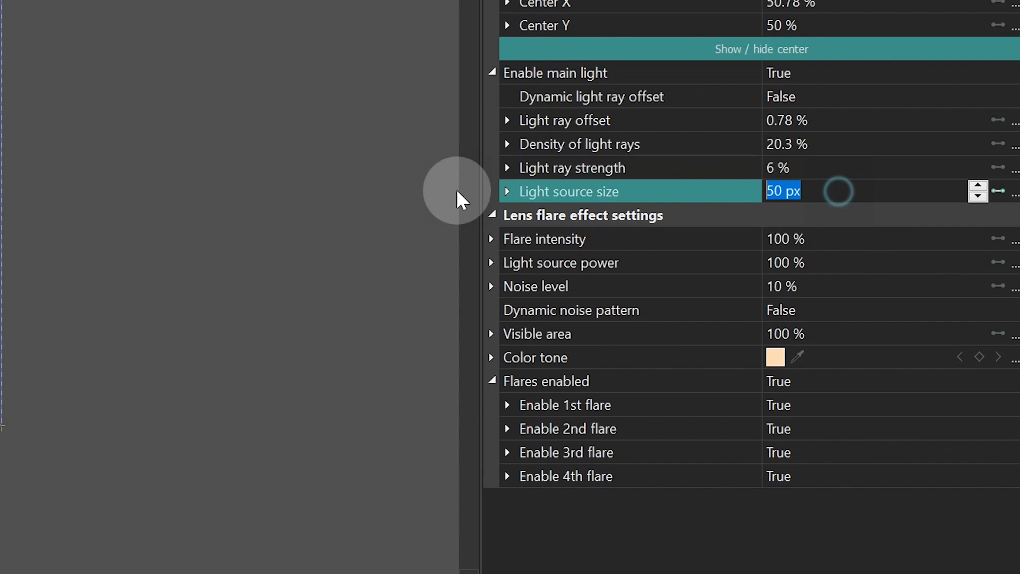
{"action": "type", "text": "25"}
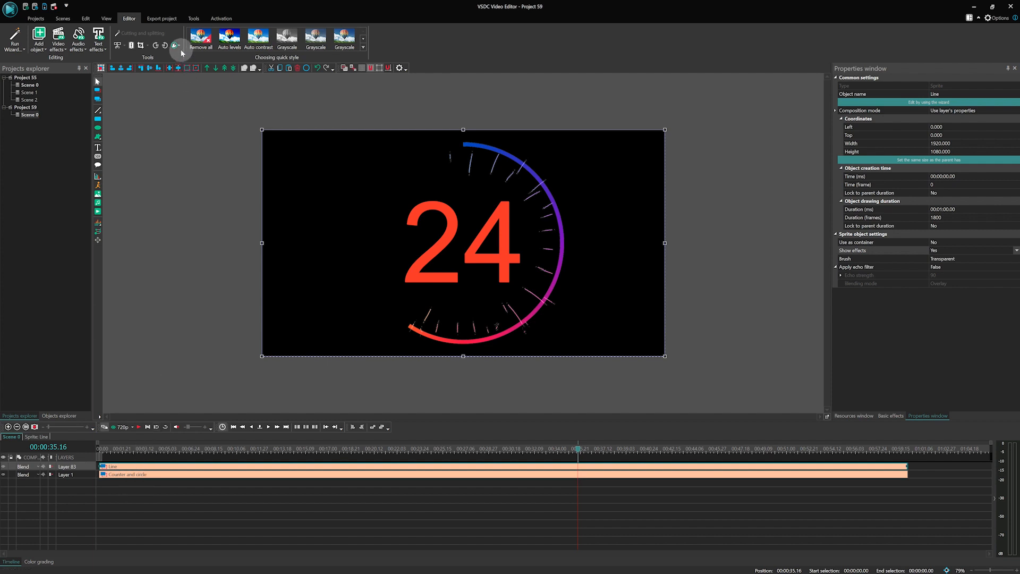
Put Counter and circle on top, then inspect CurveLine 5's Zoom 2 settings
{"action": "left_click", "coordinate": [175, 44]}
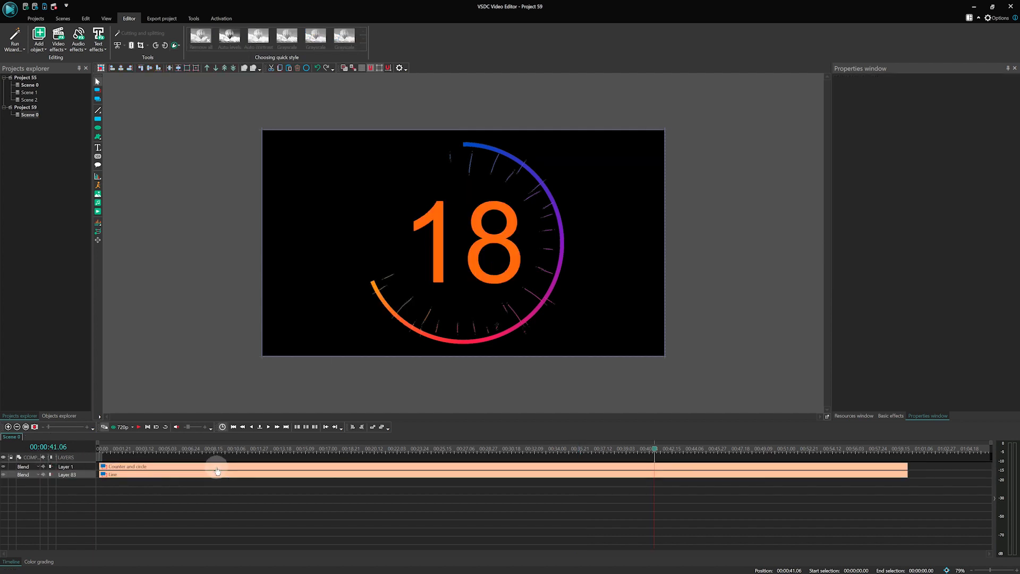
{"action": "left_click", "coordinate": [127, 466]}
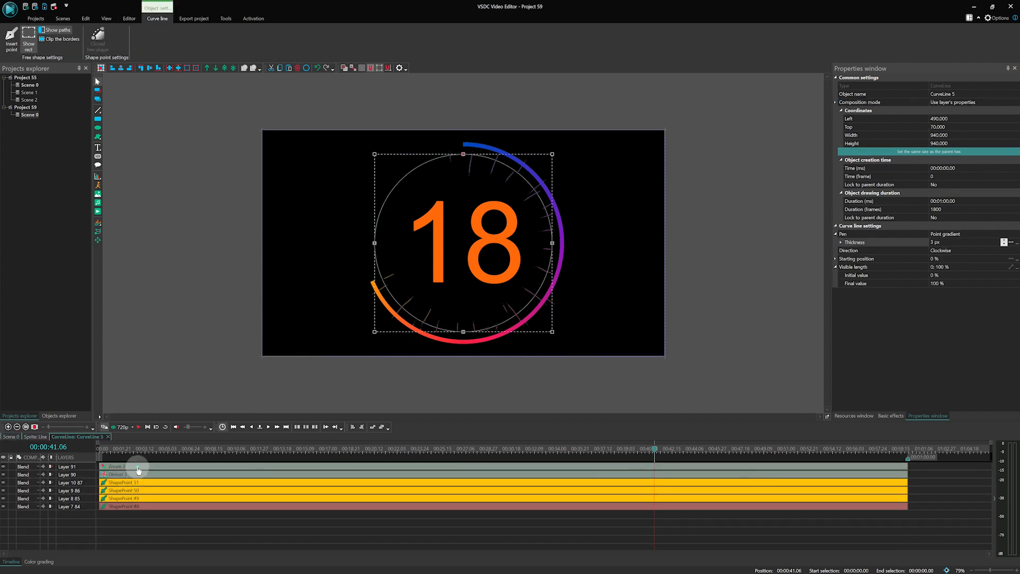
{"action": "left_click", "coordinate": [117, 466]}
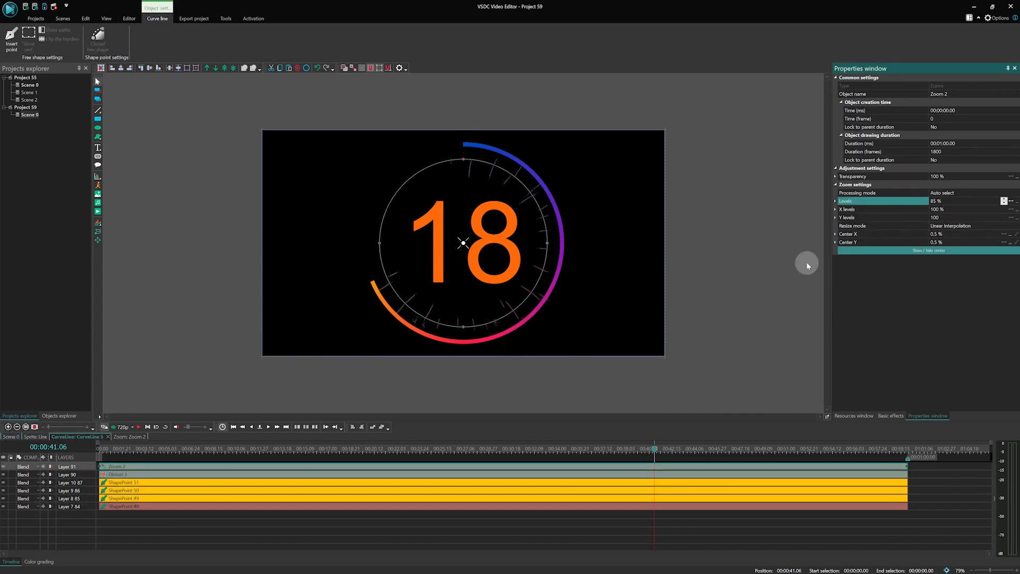
{"action": "left_click", "coordinate": [957, 201]}
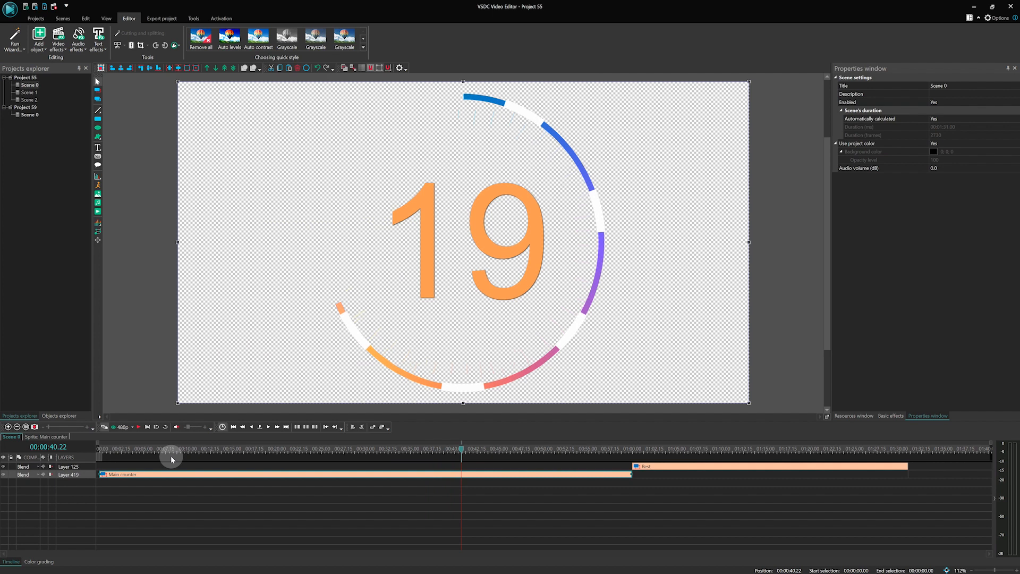
{"action": "mouse_move", "coordinate": [169, 480]}
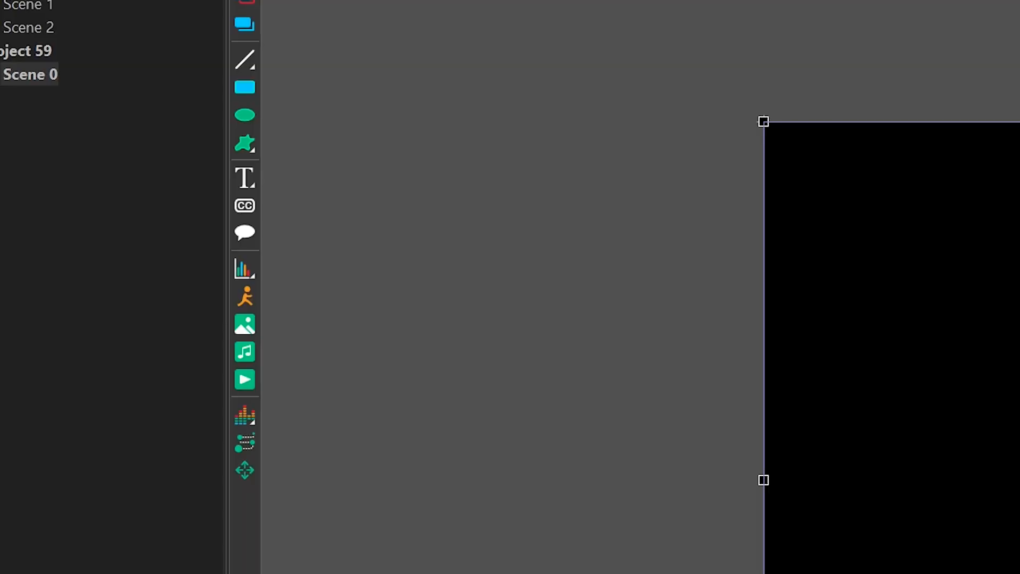
Show the Text tool flyout and choose the Counter object
{"action": "left_click", "coordinate": [245, 177]}
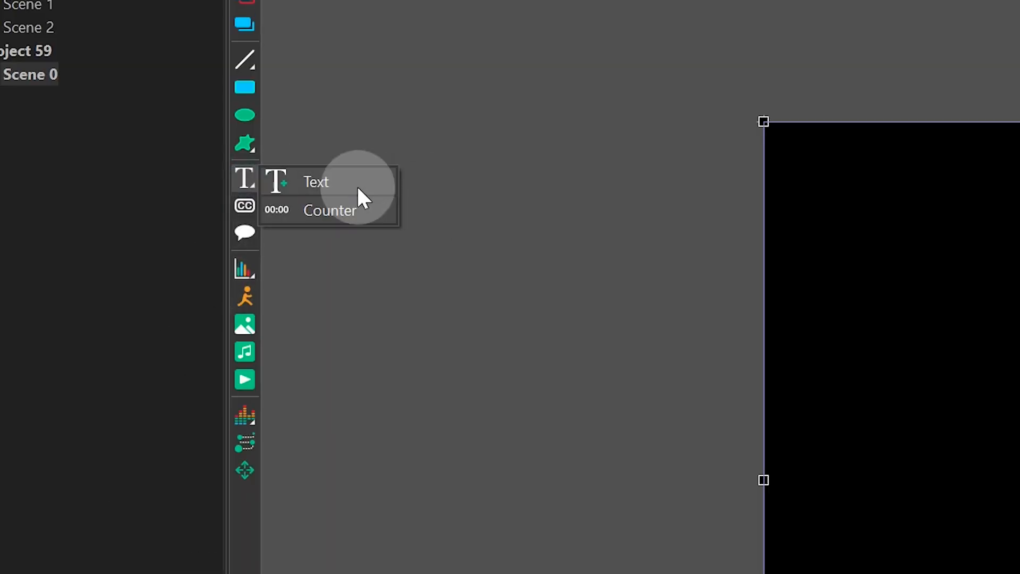
{"action": "left_click", "coordinate": [316, 182]}
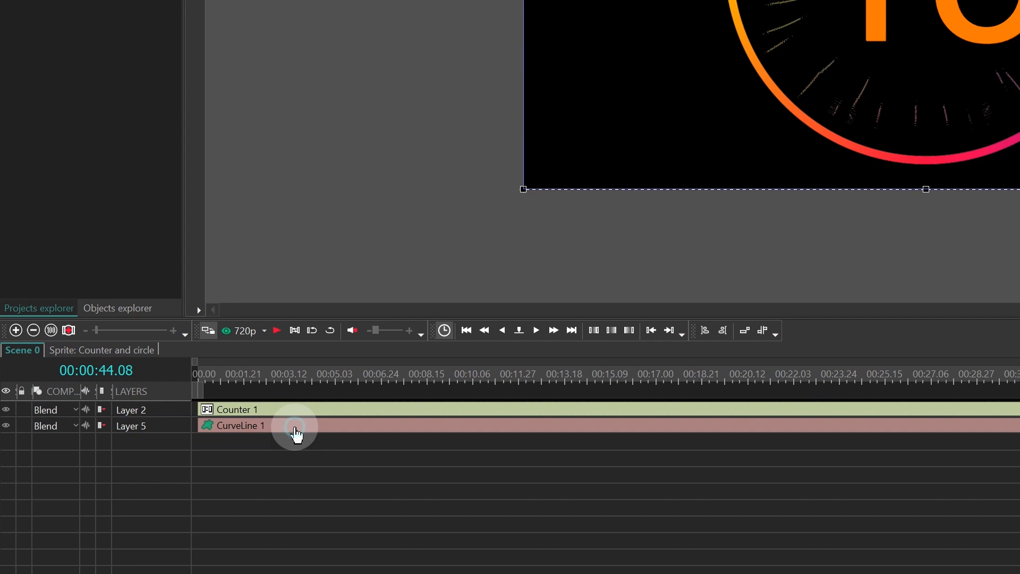
Open the CurveLine 1 ring, return to Scene 0's layers, and open the ring again
{"action": "double_click", "coordinate": [241, 425]}
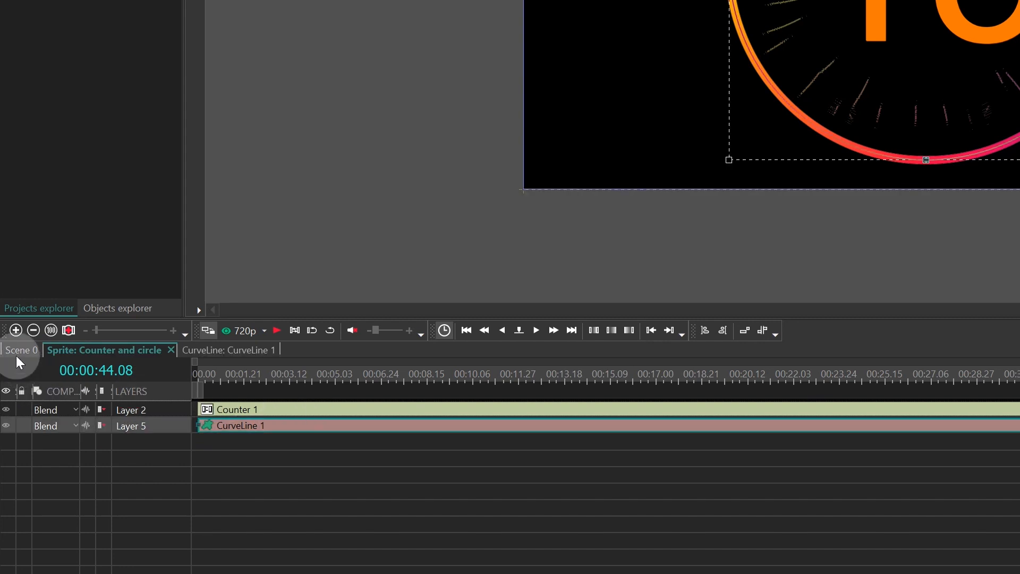
{"action": "left_click", "coordinate": [21, 350]}
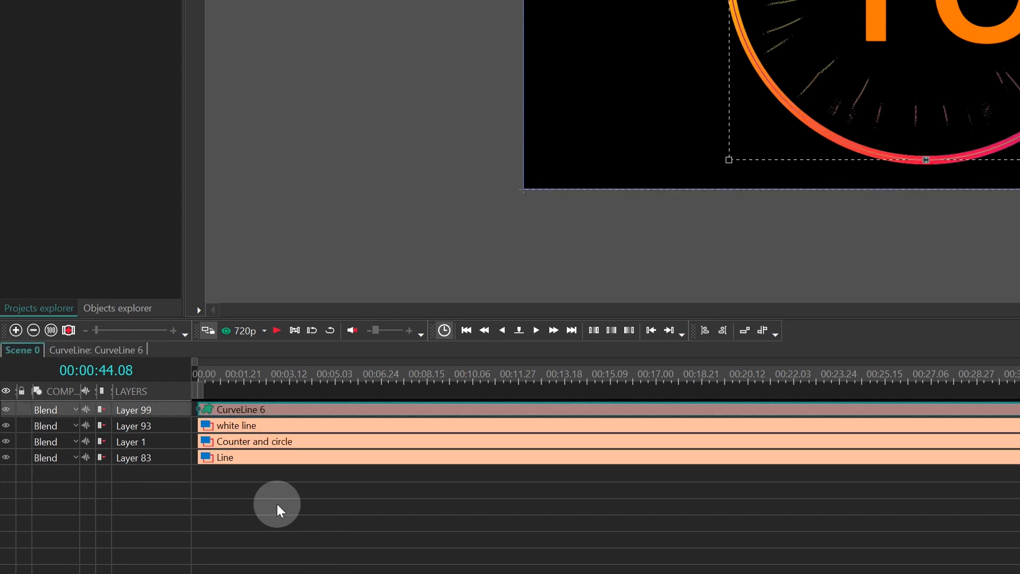
{"action": "double_click", "coordinate": [238, 425]}
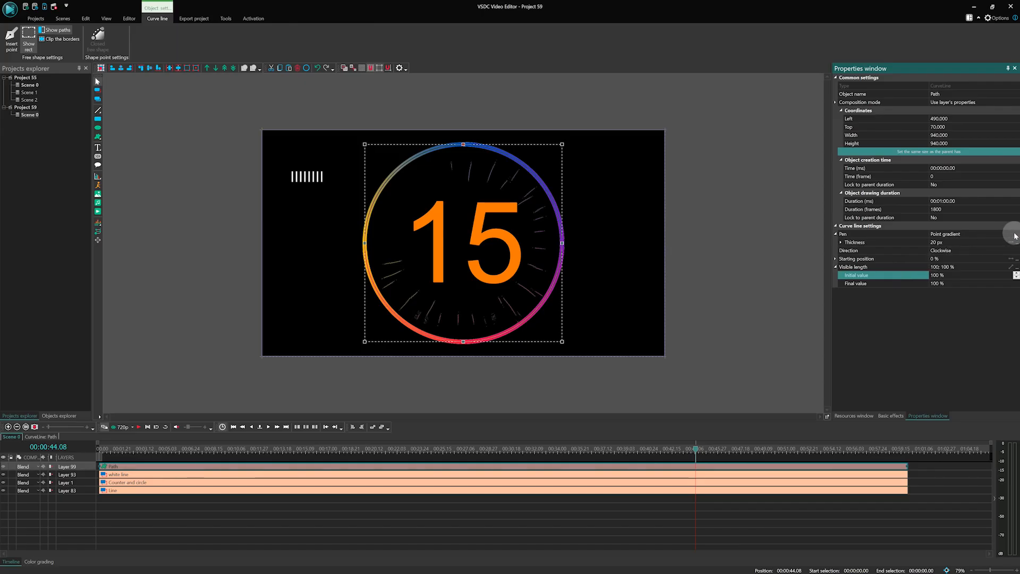
Review the ring's Pen styles and bind Text 1 to the Mask curve line path
{"action": "left_click", "coordinate": [1011, 234]}
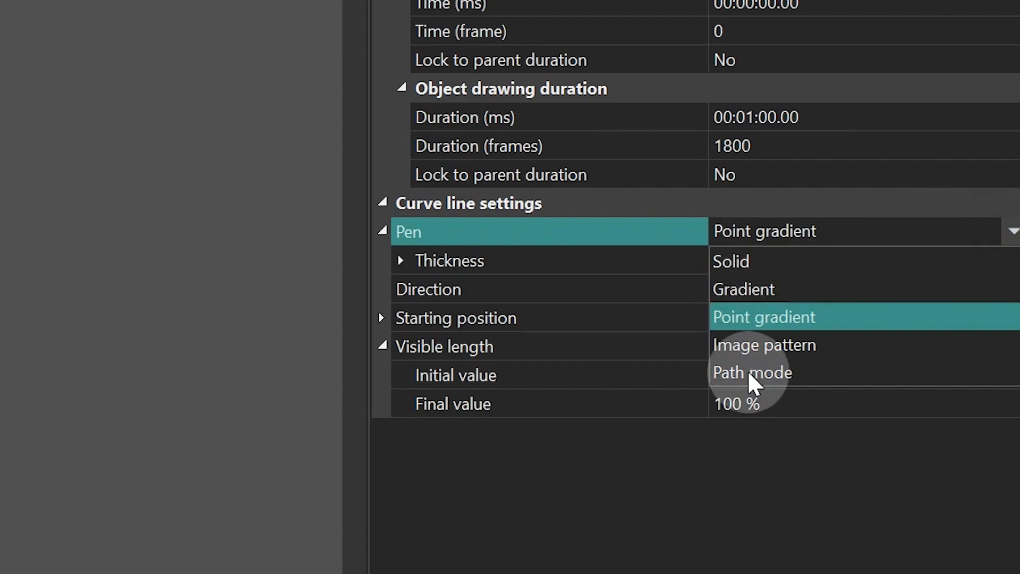
{"action": "left_click", "coordinate": [753, 372]}
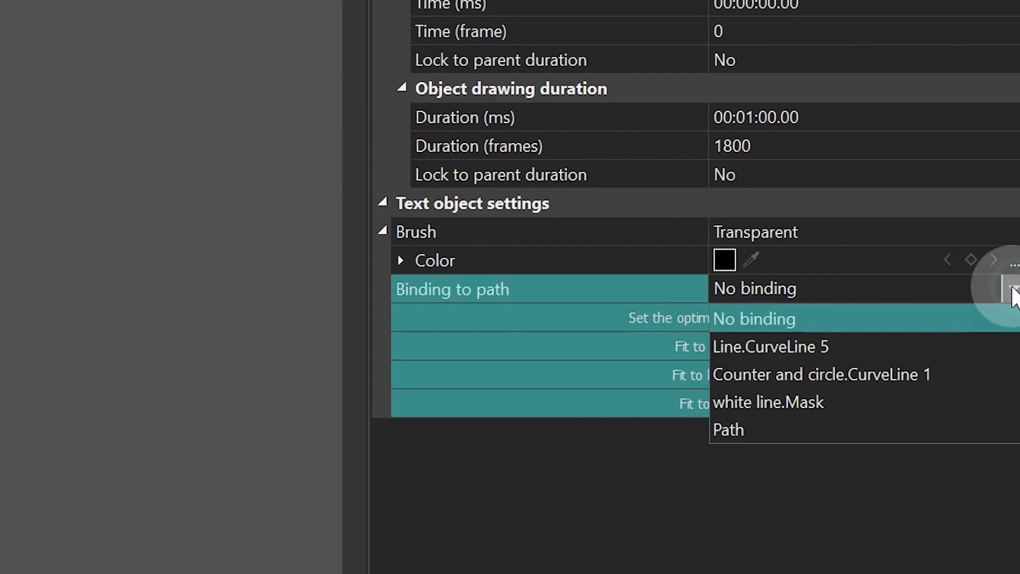
{"action": "left_click", "coordinate": [729, 430]}
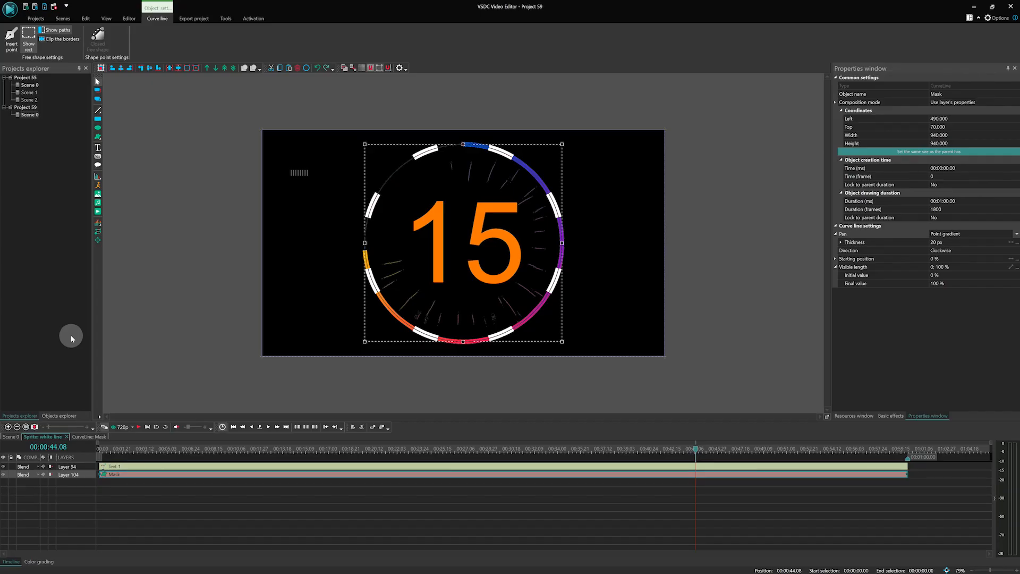
{"action": "left_click", "coordinate": [282, 450]}
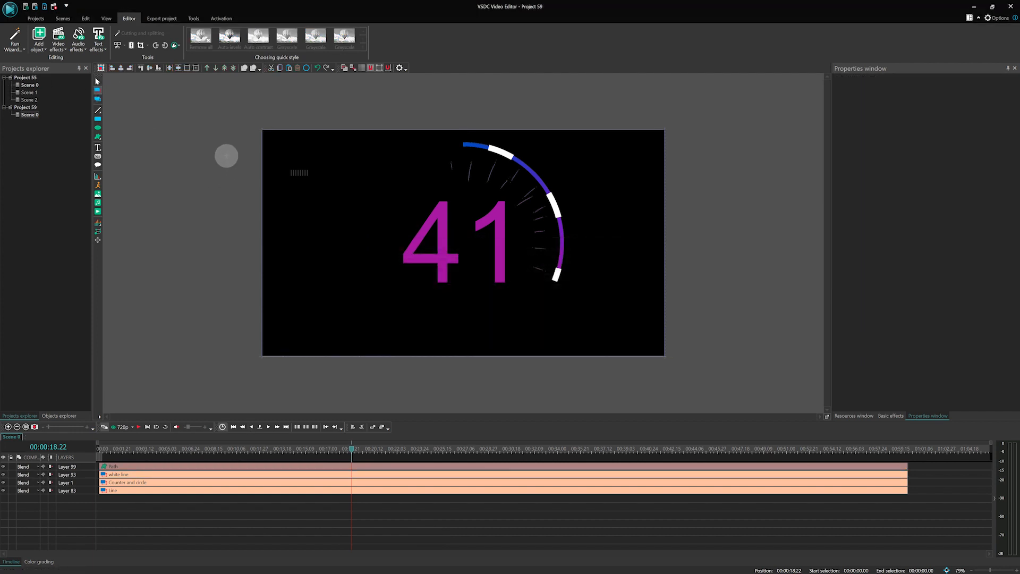
Select the Flame sprite's ring and switch its Pen to a white Gradient
{"action": "left_click", "coordinate": [39, 38]}
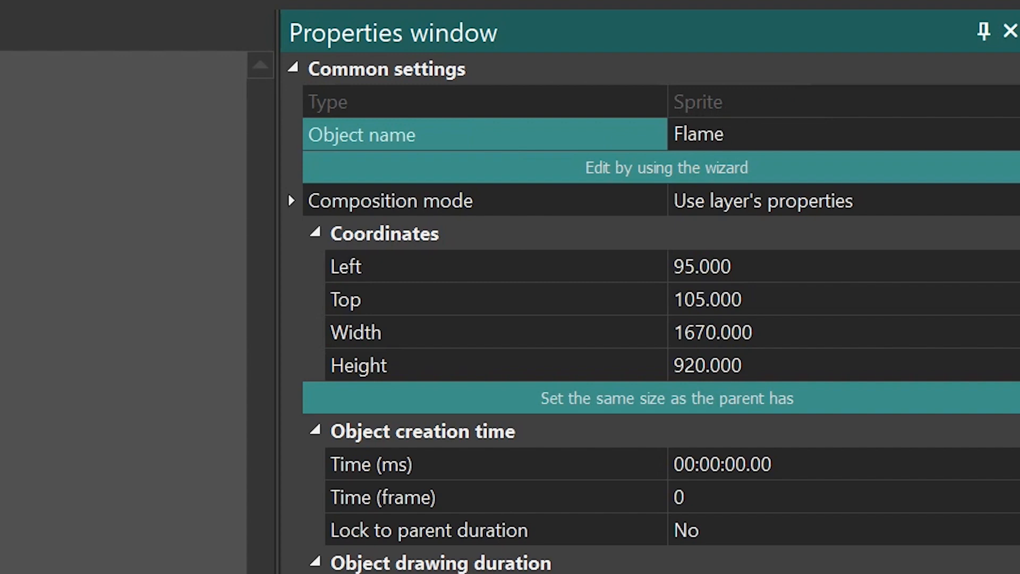
{"action": "scroll", "scroll_direction": "down", "scroll_amount": 3}
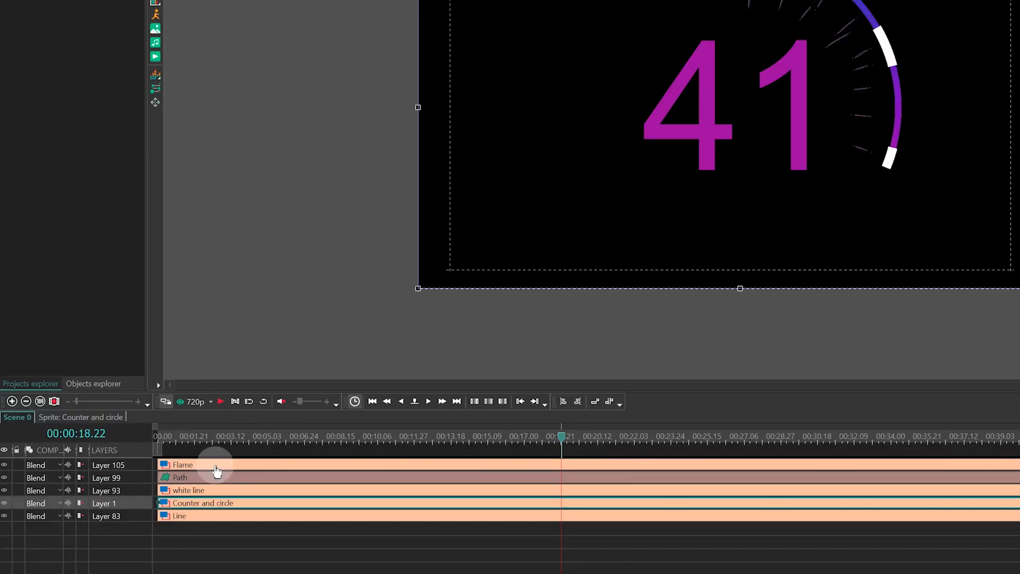
{"action": "left_click", "coordinate": [183, 465]}
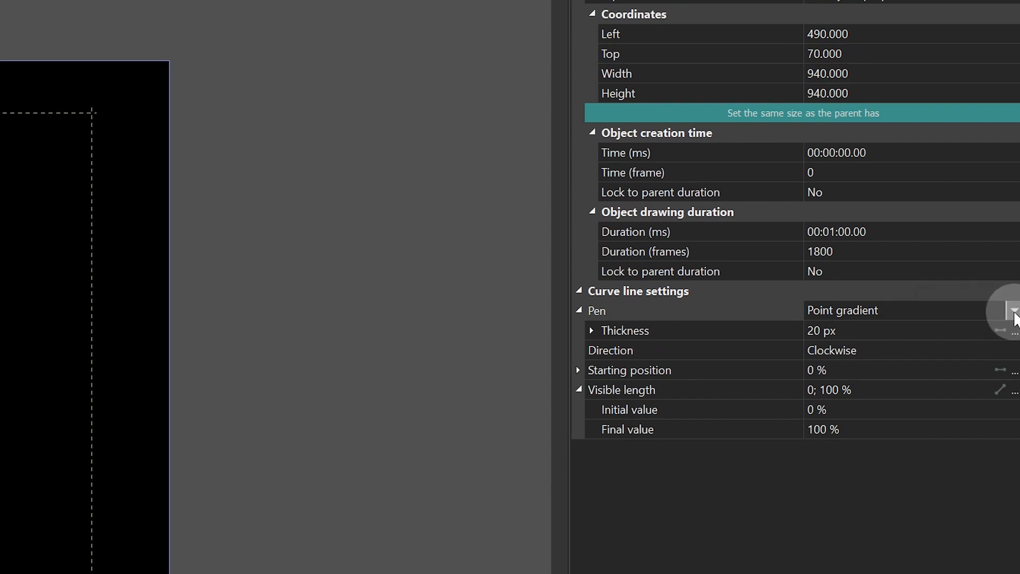
{"action": "left_click", "coordinate": [1012, 310]}
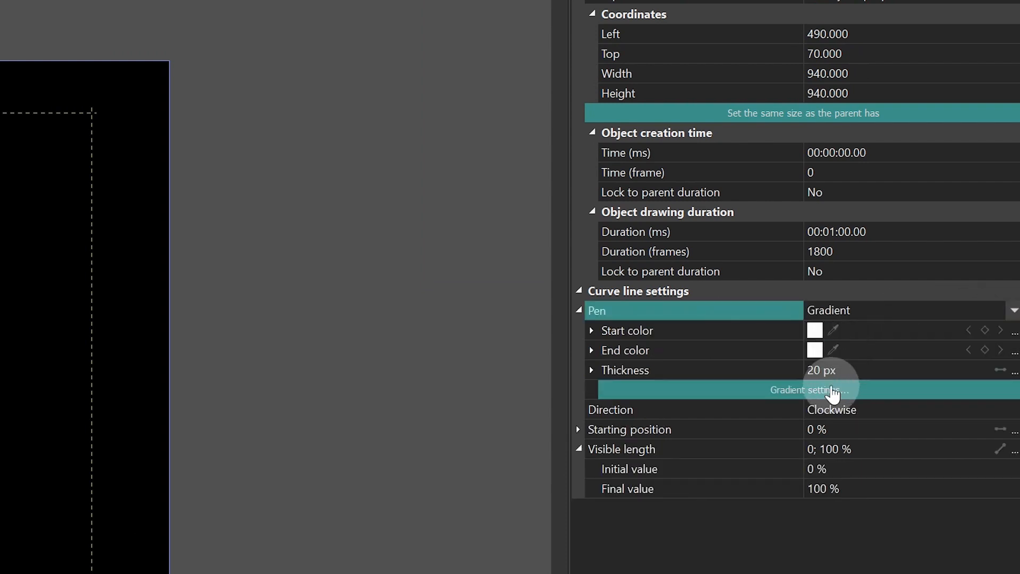
{"action": "left_click", "coordinate": [811, 389]}
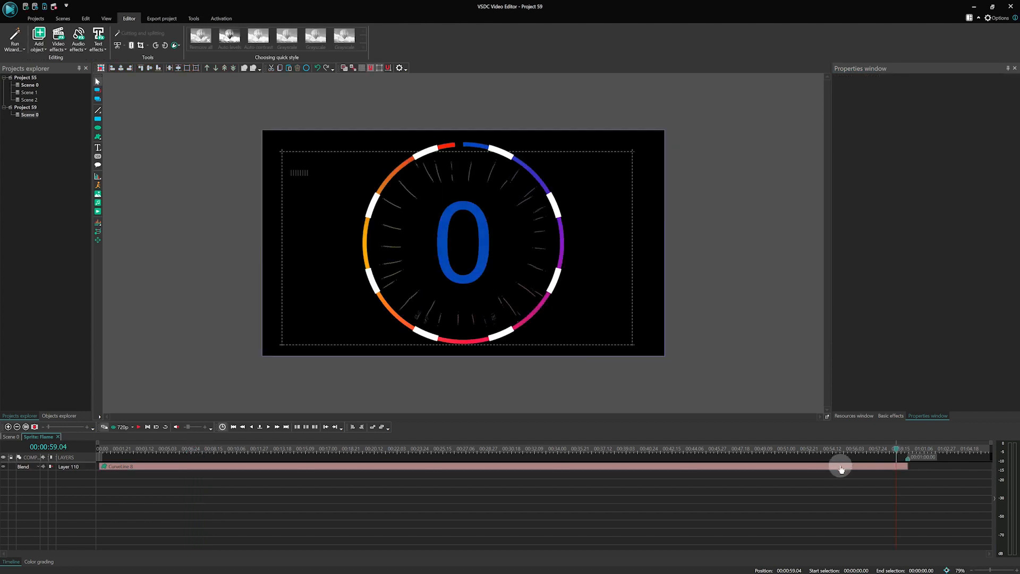
{"action": "mouse_move", "coordinate": [842, 466]}
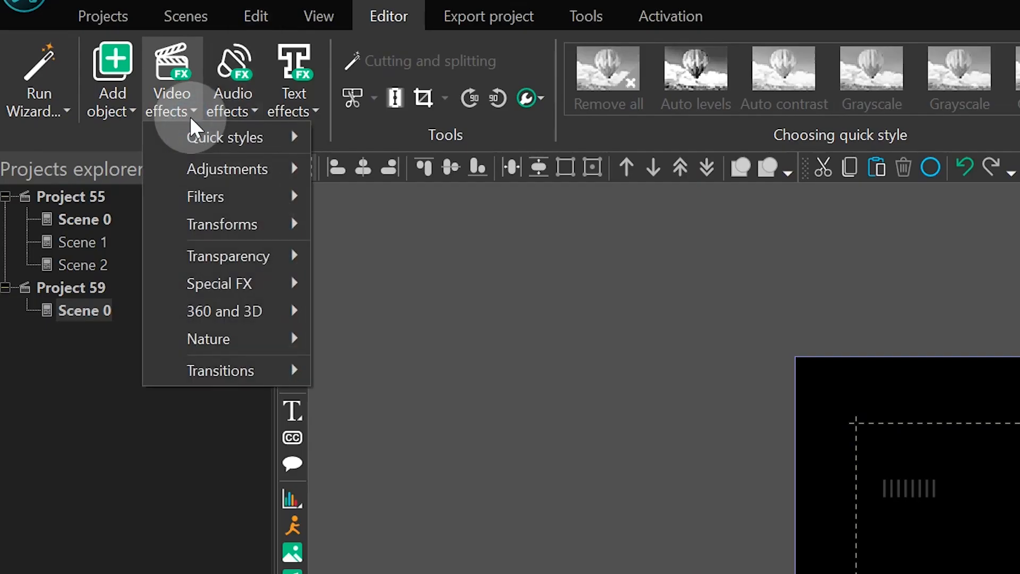
{"action": "mouse_move", "coordinate": [228, 255]}
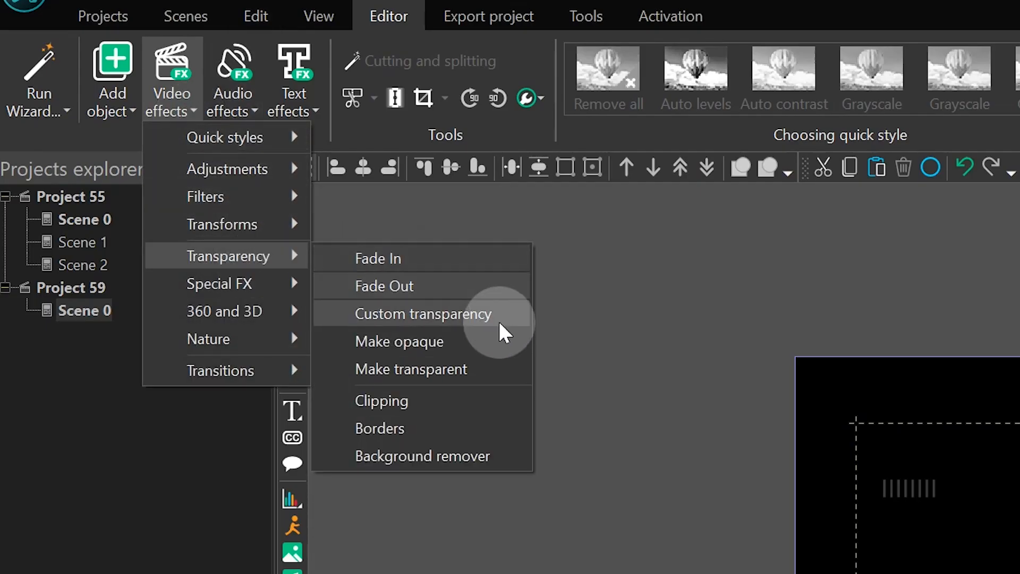
Add a Custom transparency effect to the Flame curve line
{"action": "left_click", "coordinate": [423, 314]}
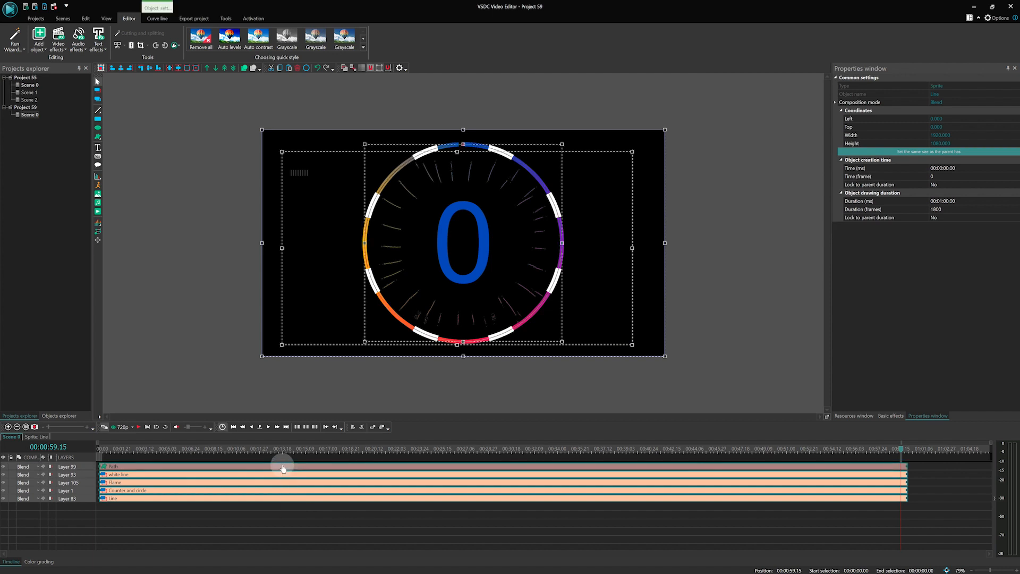
Bring up the selected layers' context menu to convert them into a sprite
{"action": "right_click", "coordinate": [293, 461]}
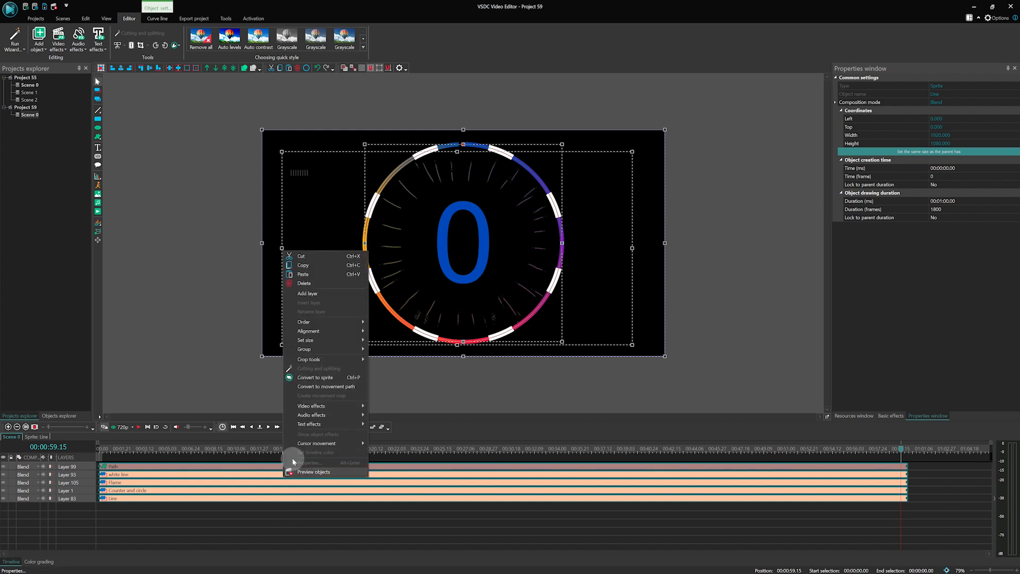
{"action": "mouse_move", "coordinate": [316, 377]}
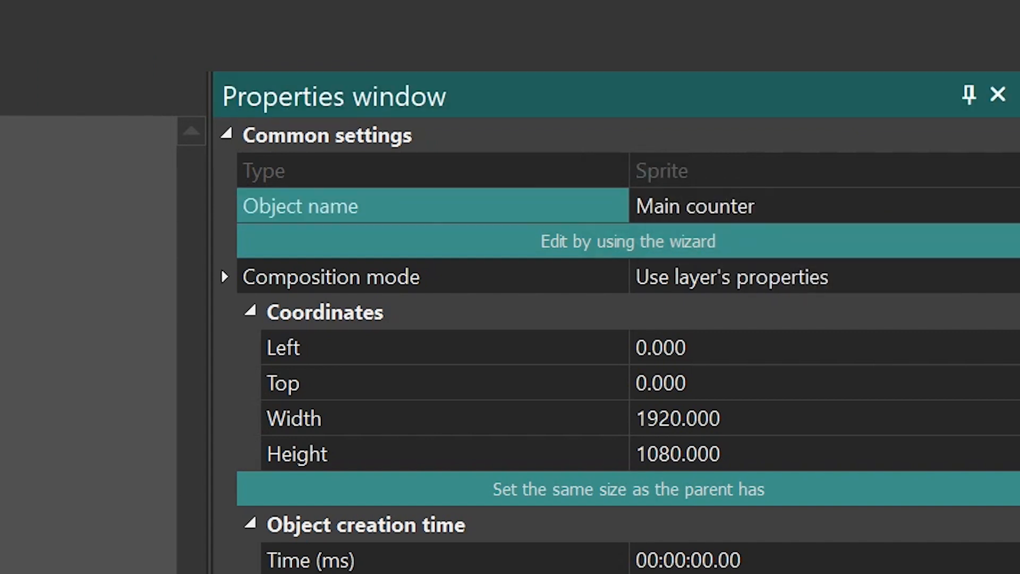
{"action": "scroll", "scroll_direction": "down", "scroll_amount": 3}
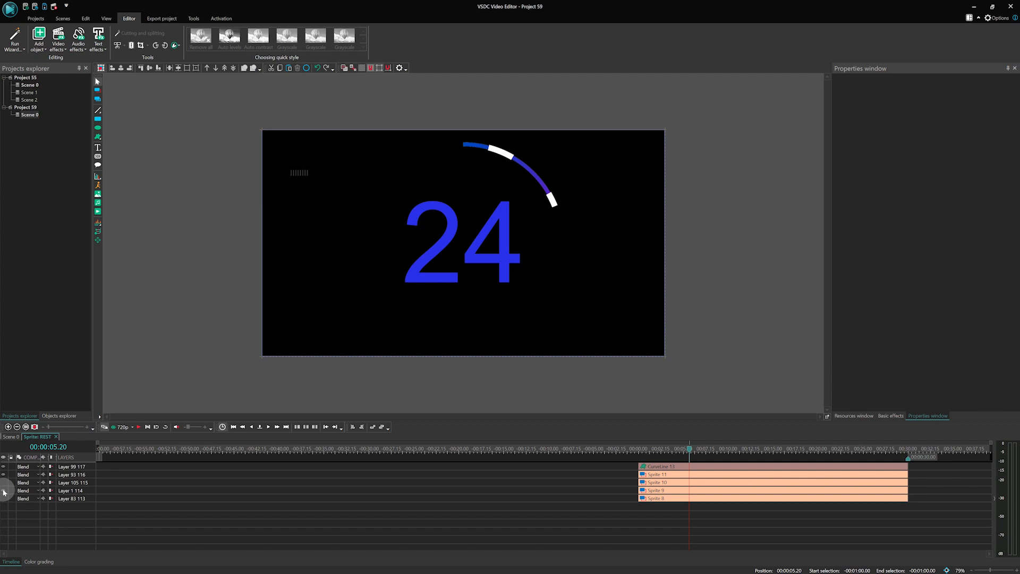
{"action": "mouse_move", "coordinate": [494, 490]}
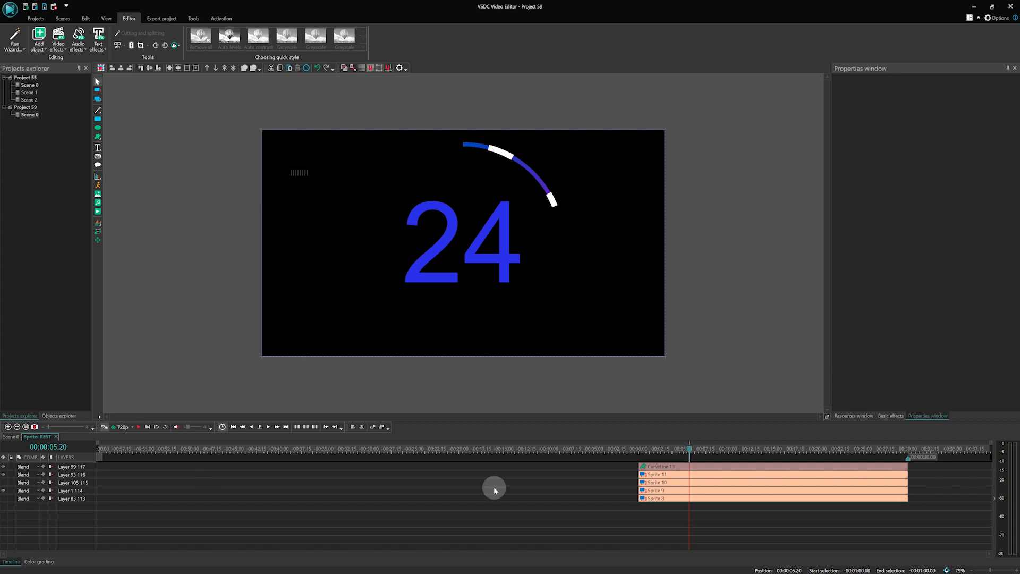
{"action": "mouse_move", "coordinate": [690, 492]}
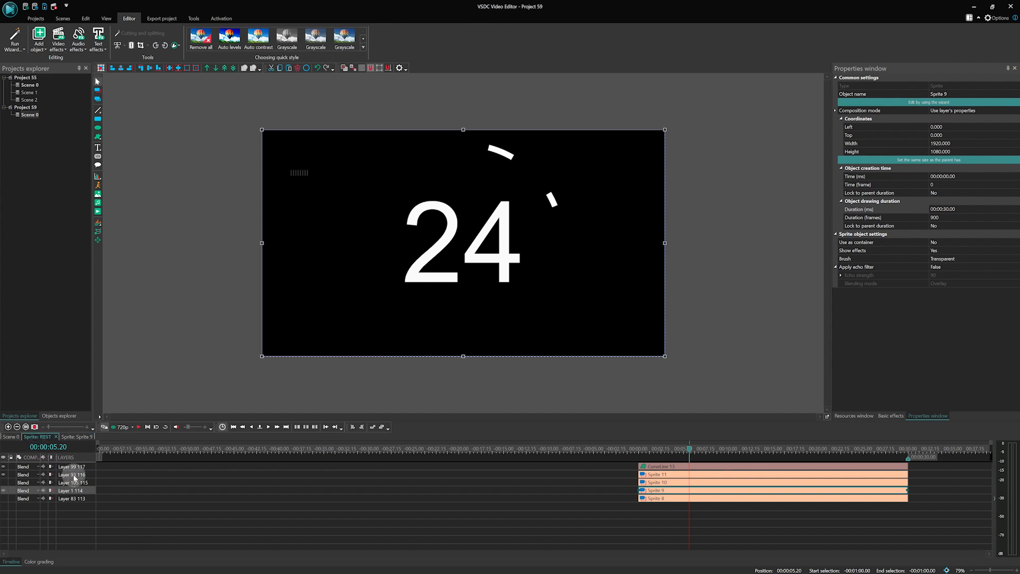
Open Sprite 11 to view Text 2, which is bound to the Main counter path
{"action": "left_click", "coordinate": [653, 474]}
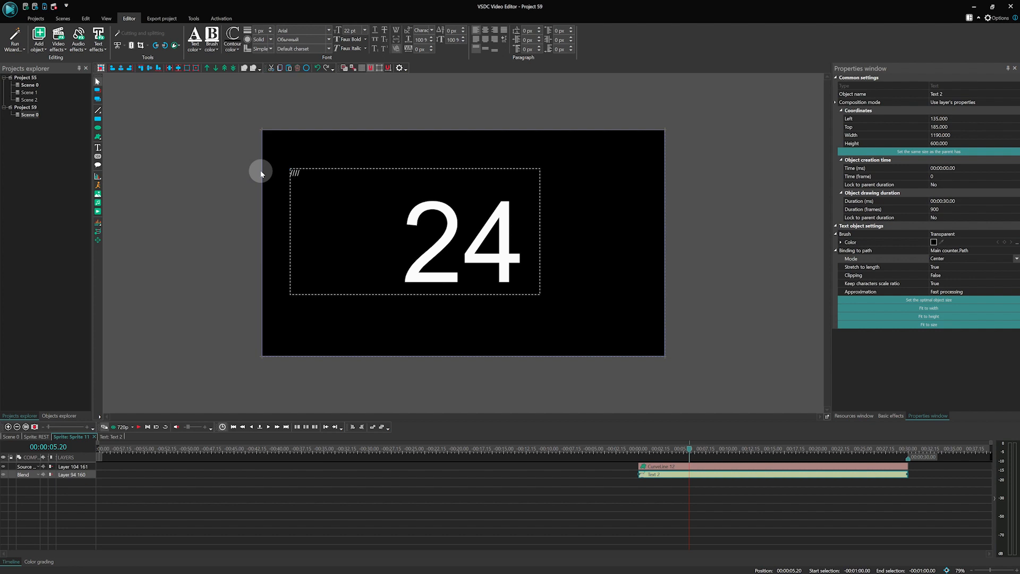
{"action": "mouse_move", "coordinate": [756, 520]}
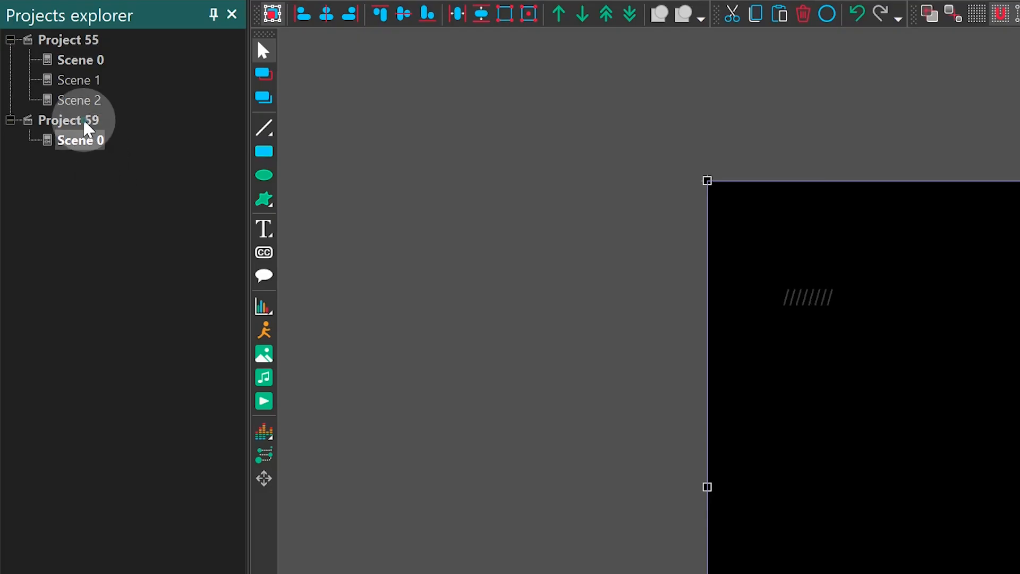
Add Scene 1 with an aligned rounded rectangle, white outline and transparent fill
{"action": "right_click", "coordinate": [68, 119]}
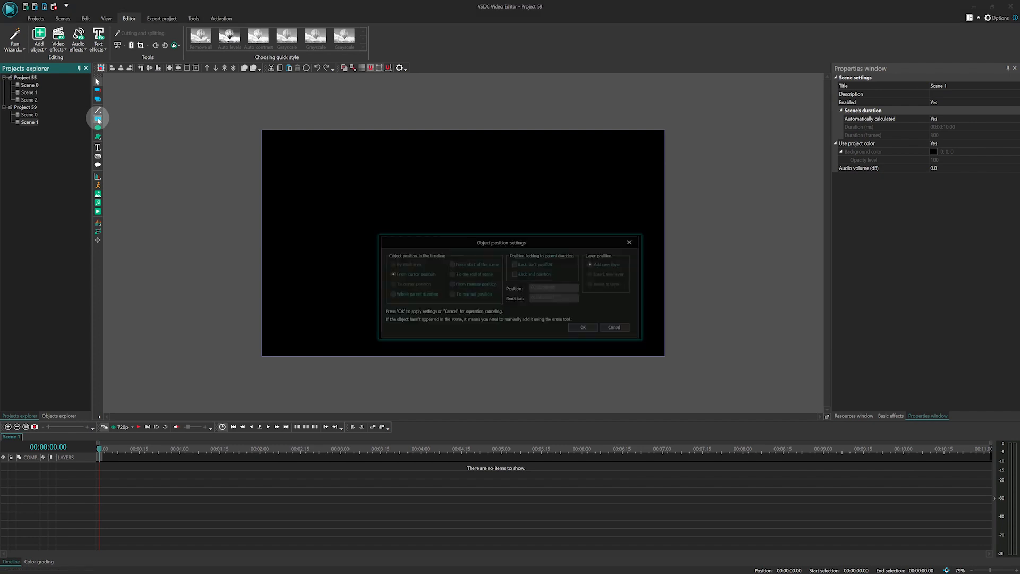
{"action": "left_click", "coordinate": [582, 326]}
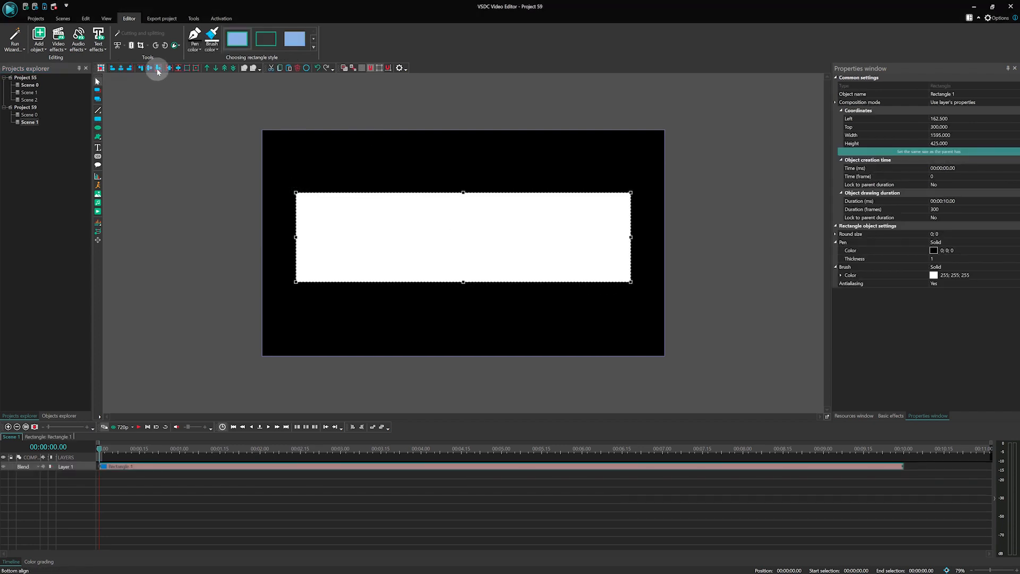
{"action": "left_click", "coordinate": [121, 67]}
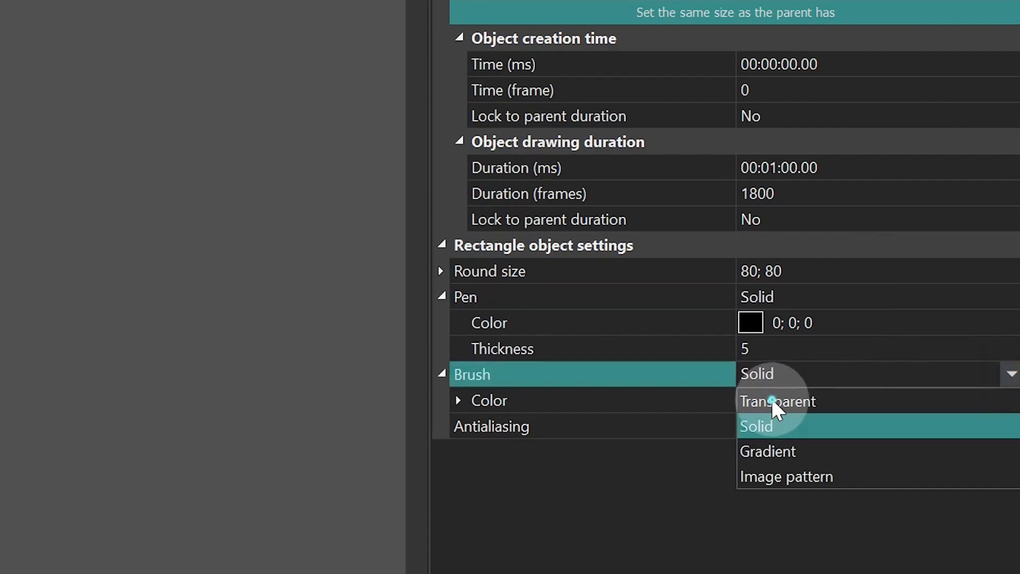
{"action": "left_click", "coordinate": [778, 401]}
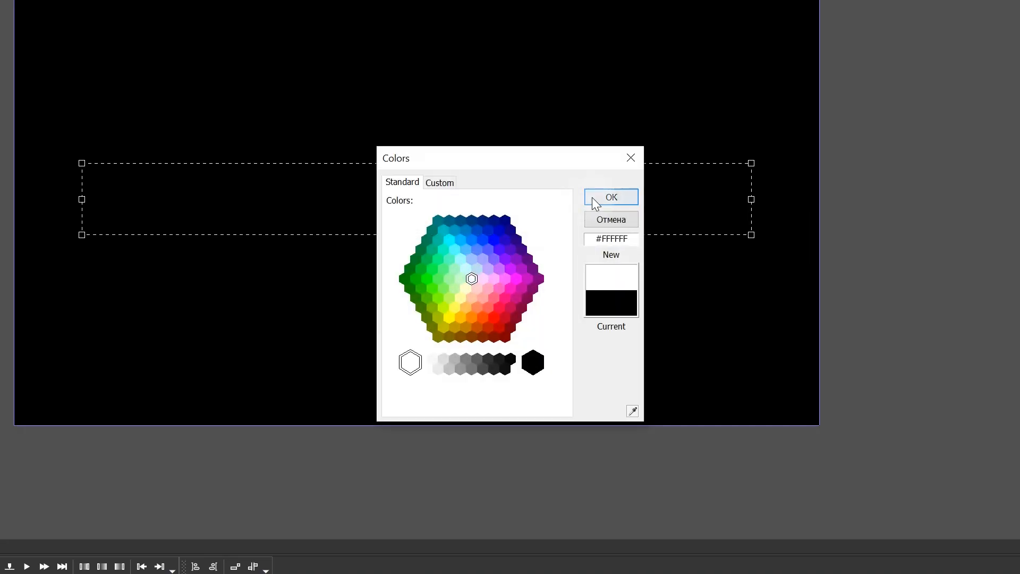
{"action": "left_click", "coordinate": [609, 197]}
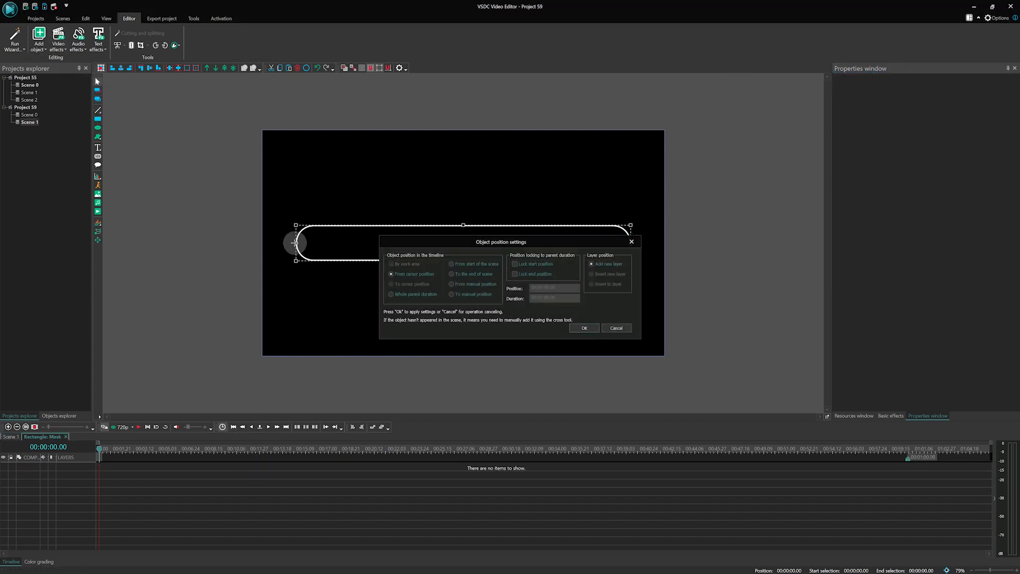
Add a curve line inside the mask with a point-gradient pen and gradient settings
{"action": "left_click", "coordinate": [583, 328]}
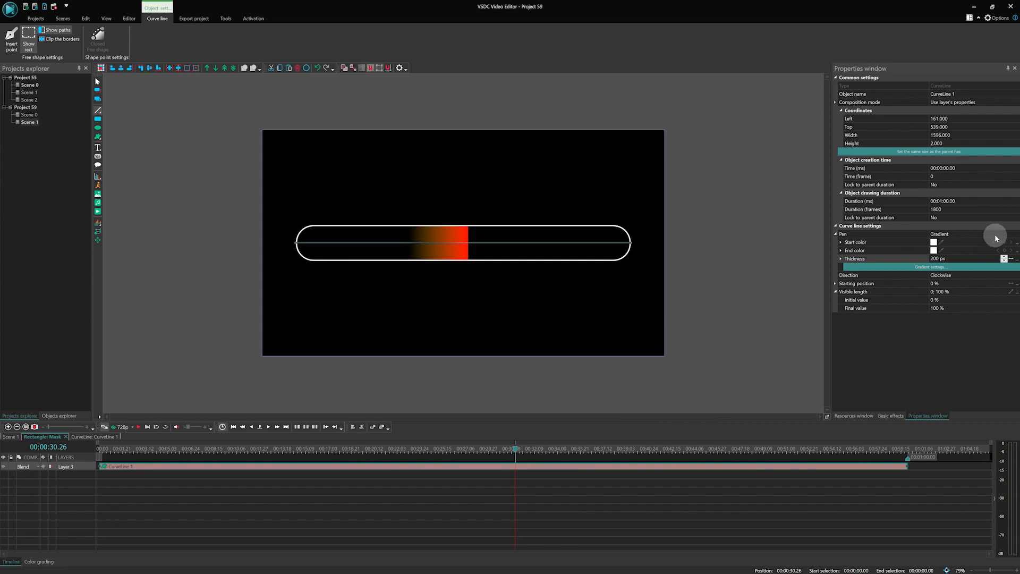
{"action": "left_click", "coordinate": [1010, 234]}
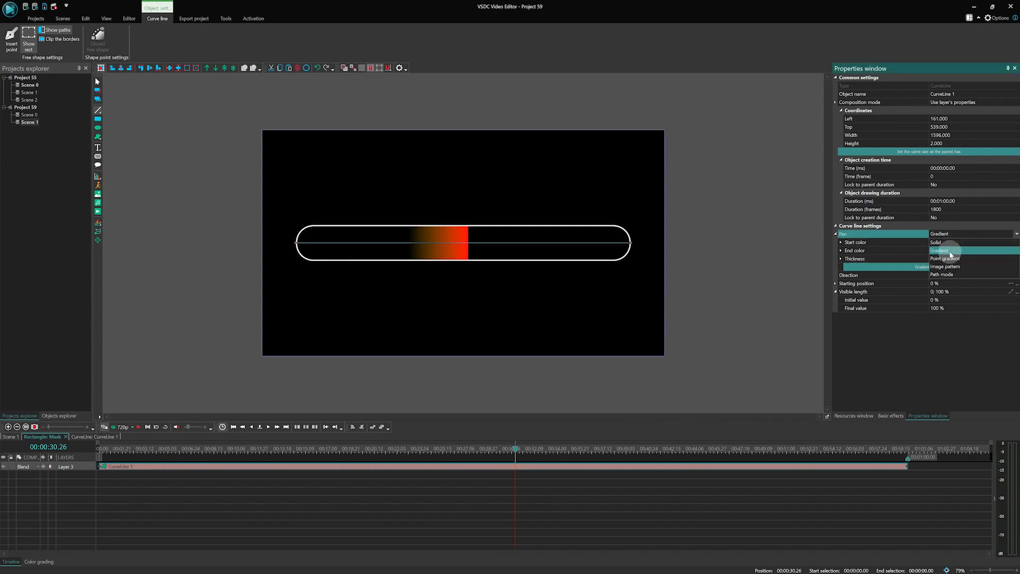
{"action": "left_click", "coordinate": [944, 250]}
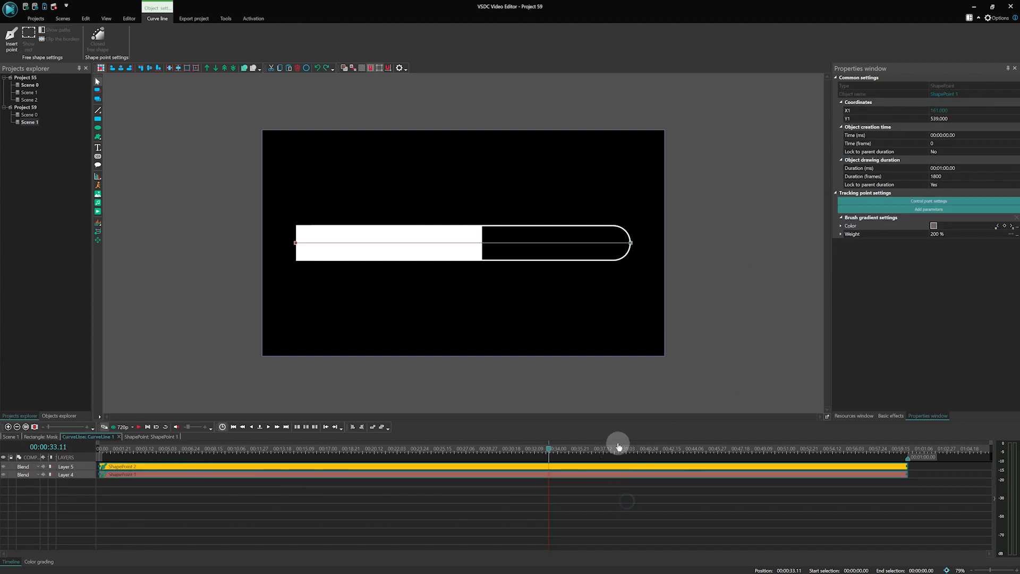
{"action": "mouse_move", "coordinate": [979, 226]}
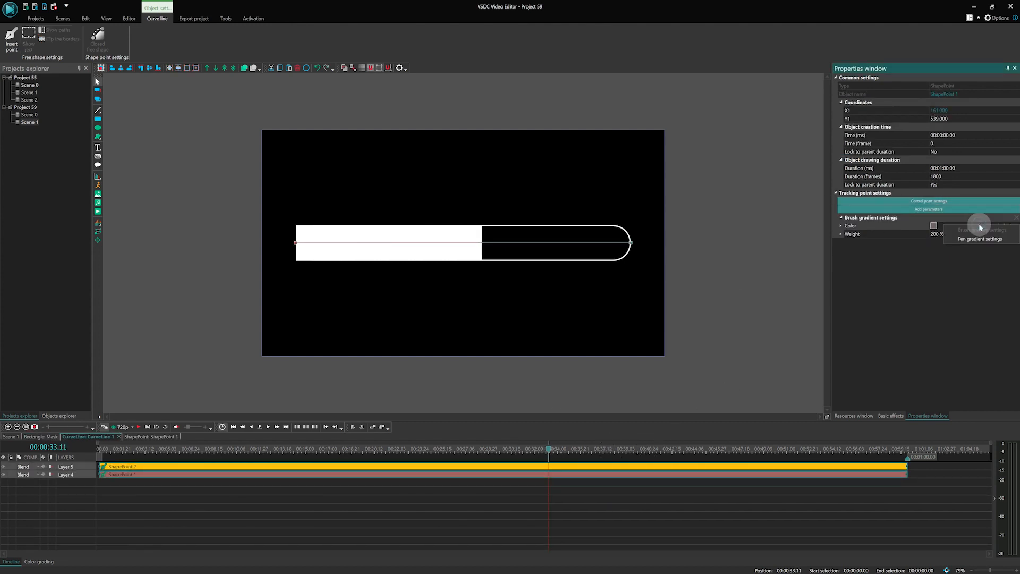
{"action": "left_click", "coordinate": [980, 230]}
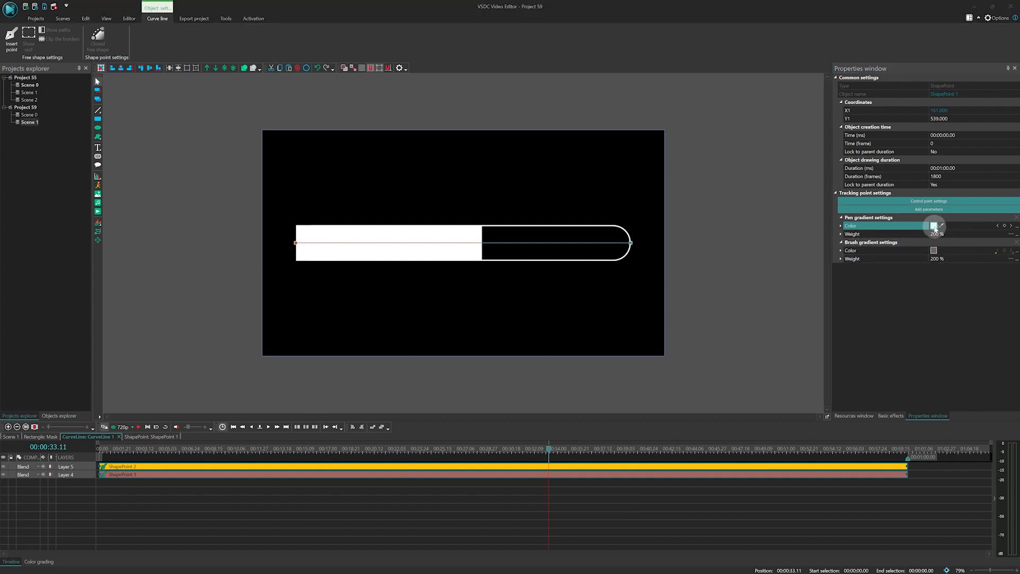
Set the two gradient points to purple and red
{"action": "left_click", "coordinate": [934, 226]}
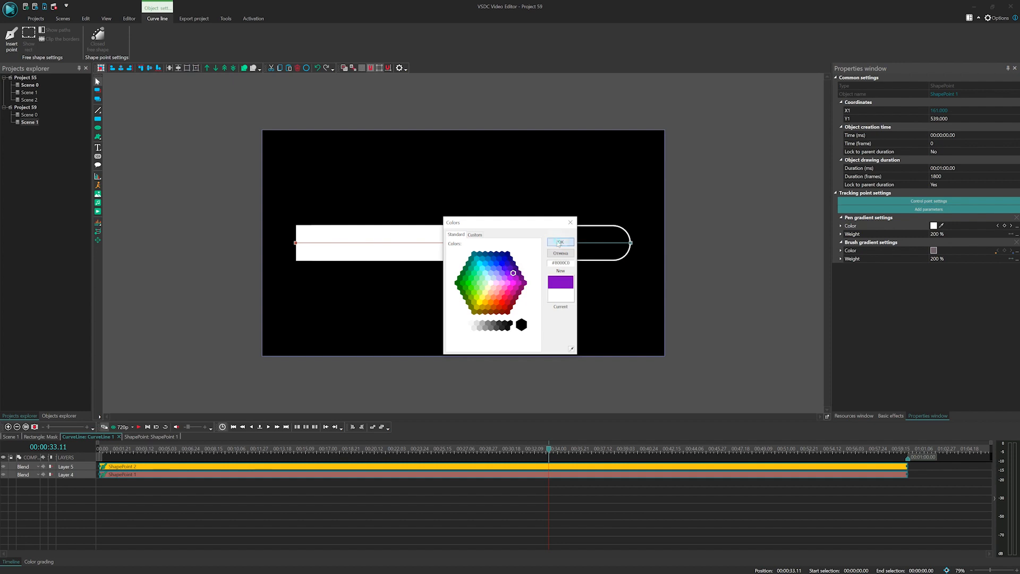
{"action": "left_click", "coordinate": [559, 242]}
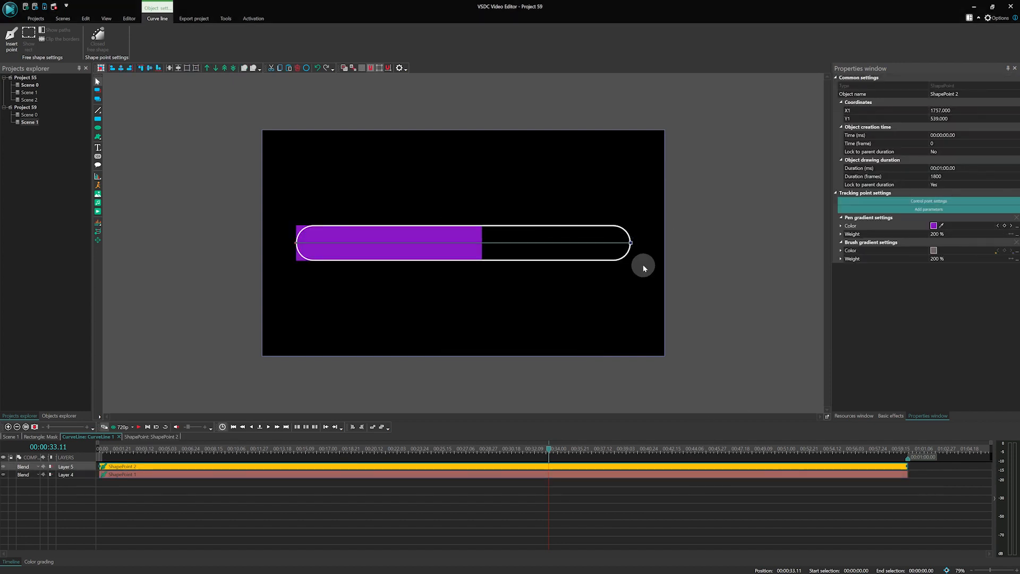
{"action": "left_click", "coordinate": [934, 226]}
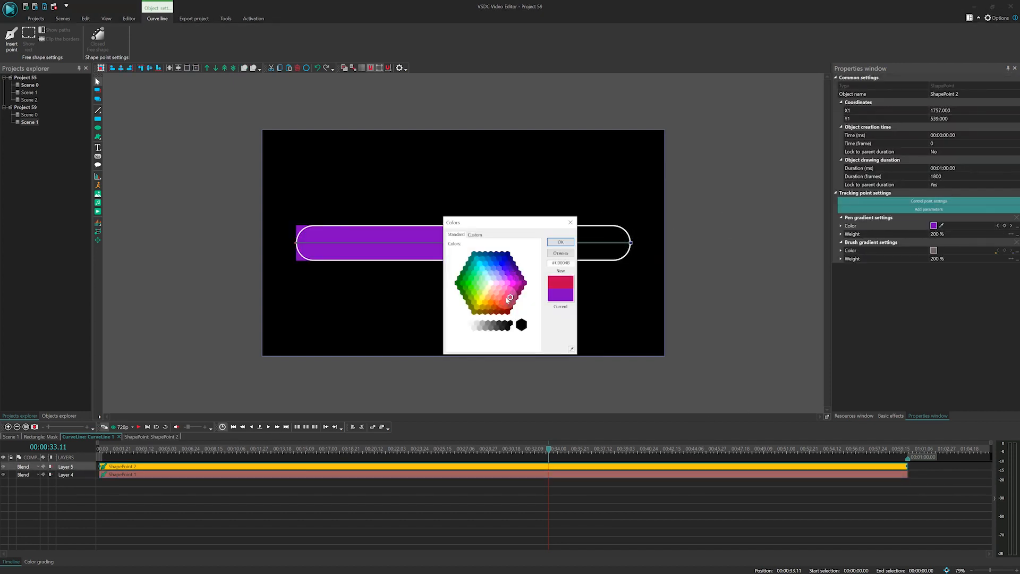
{"action": "left_click", "coordinate": [559, 241]}
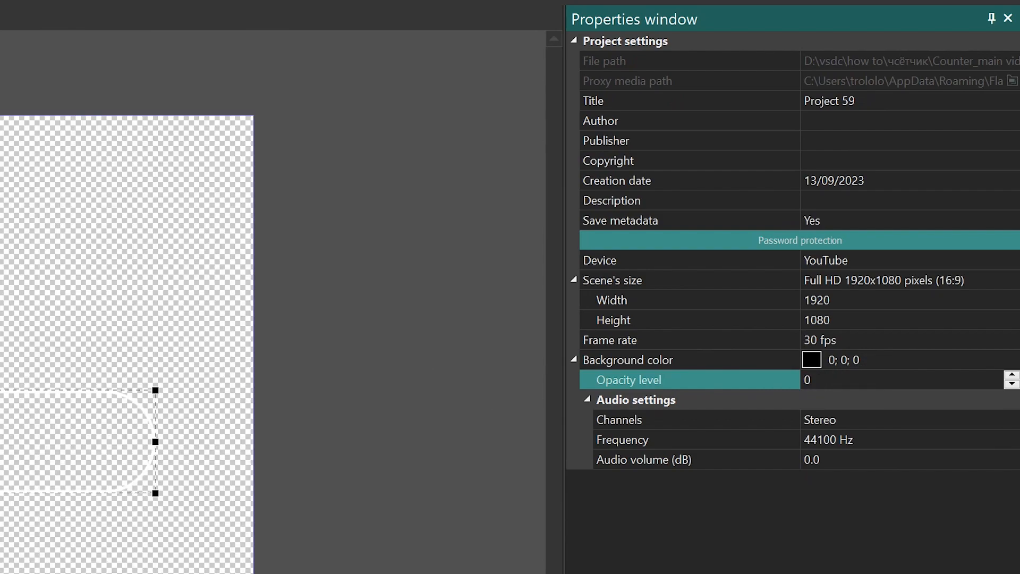
Switch to the Export project tab for Project 59
{"action": "left_click", "coordinate": [162, 17]}
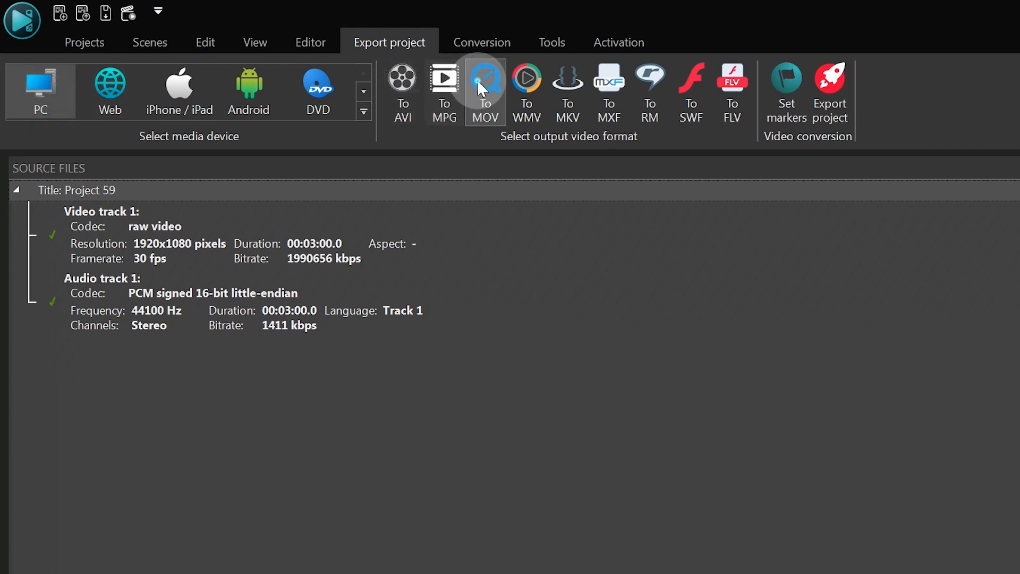
Export the scenes as separate MOV files using the PNG lossless codec
{"action": "left_click", "coordinate": [485, 91]}
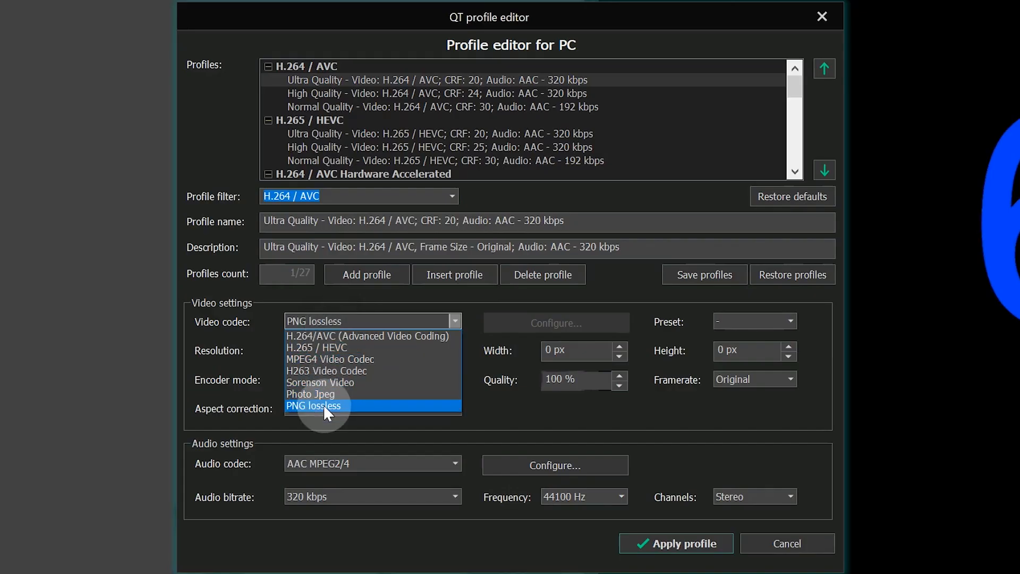
{"action": "left_click", "coordinate": [313, 406]}
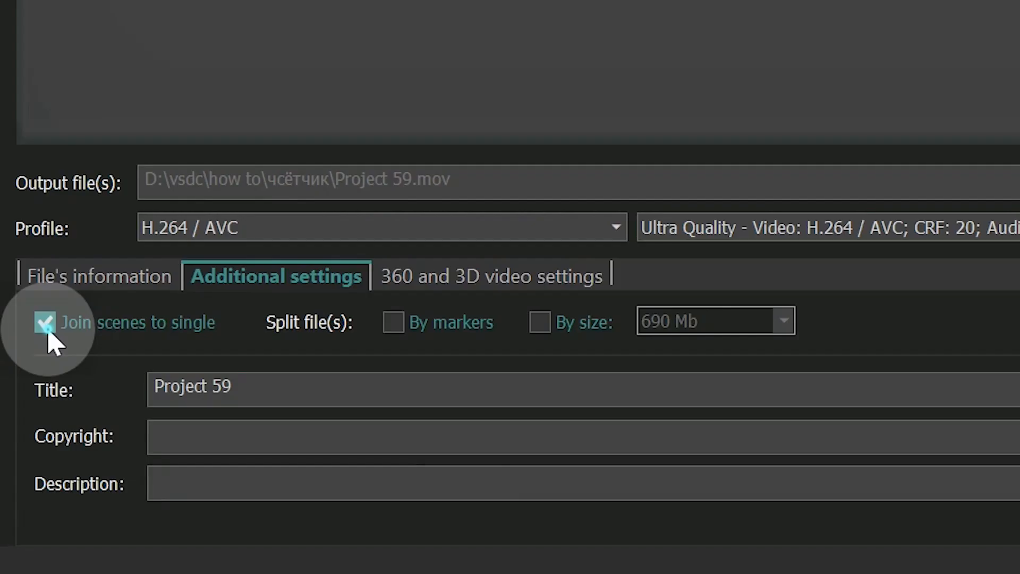
{"action": "left_click", "coordinate": [46, 322]}
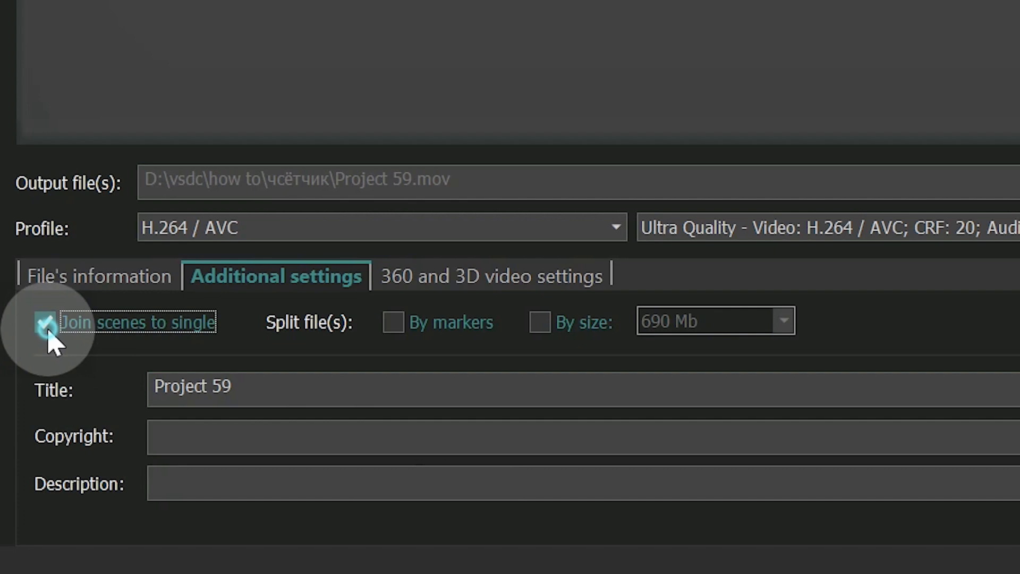
{"action": "left_click", "coordinate": [46, 322]}
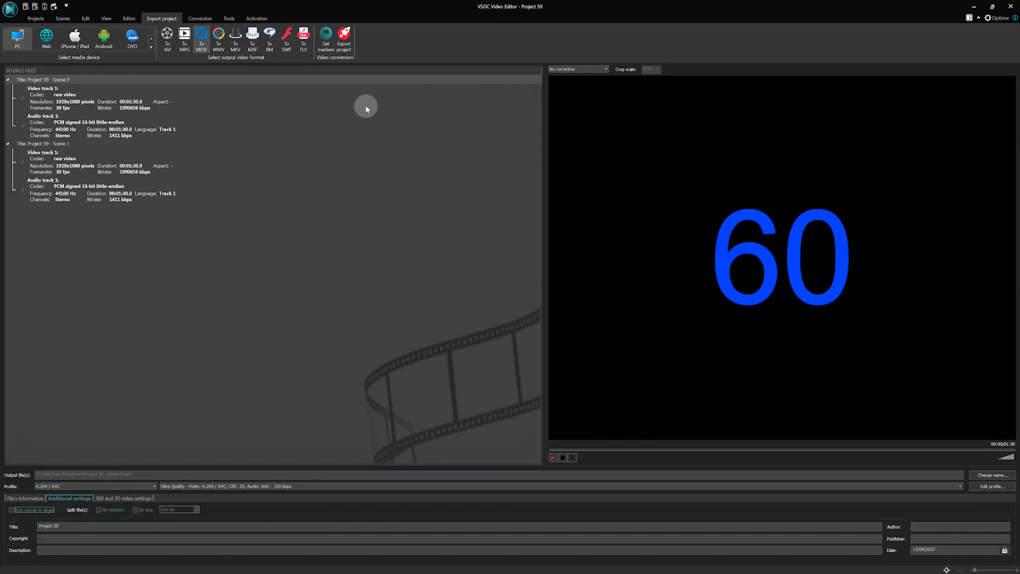
{"action": "left_click", "coordinate": [344, 40]}
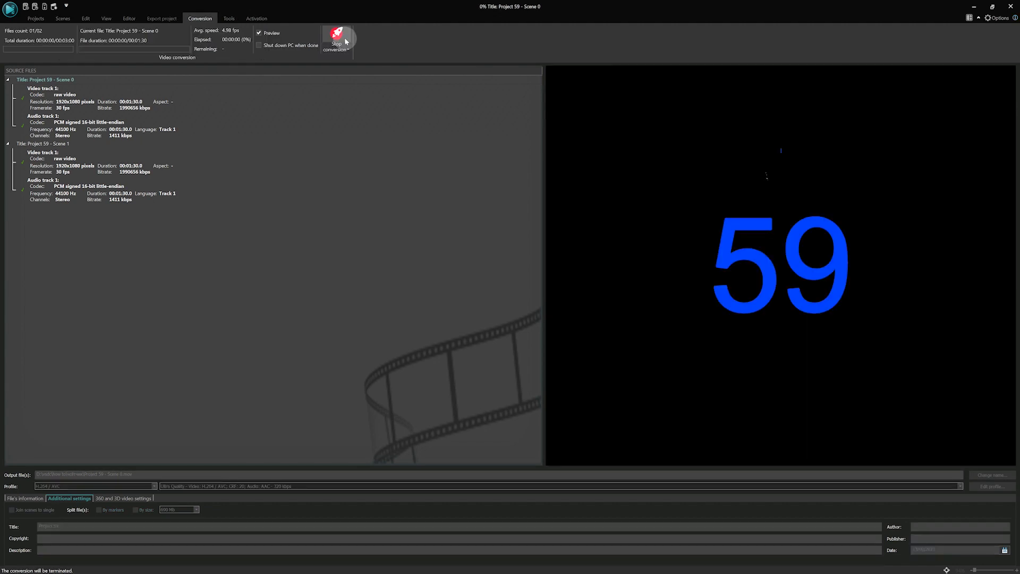
{"action": "mouse_move", "coordinate": [336, 39]}
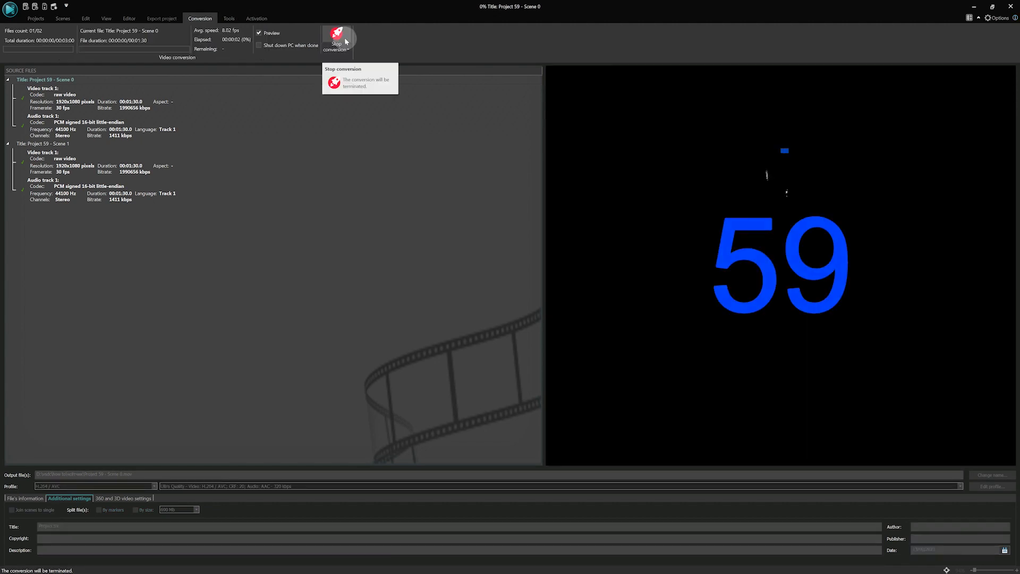